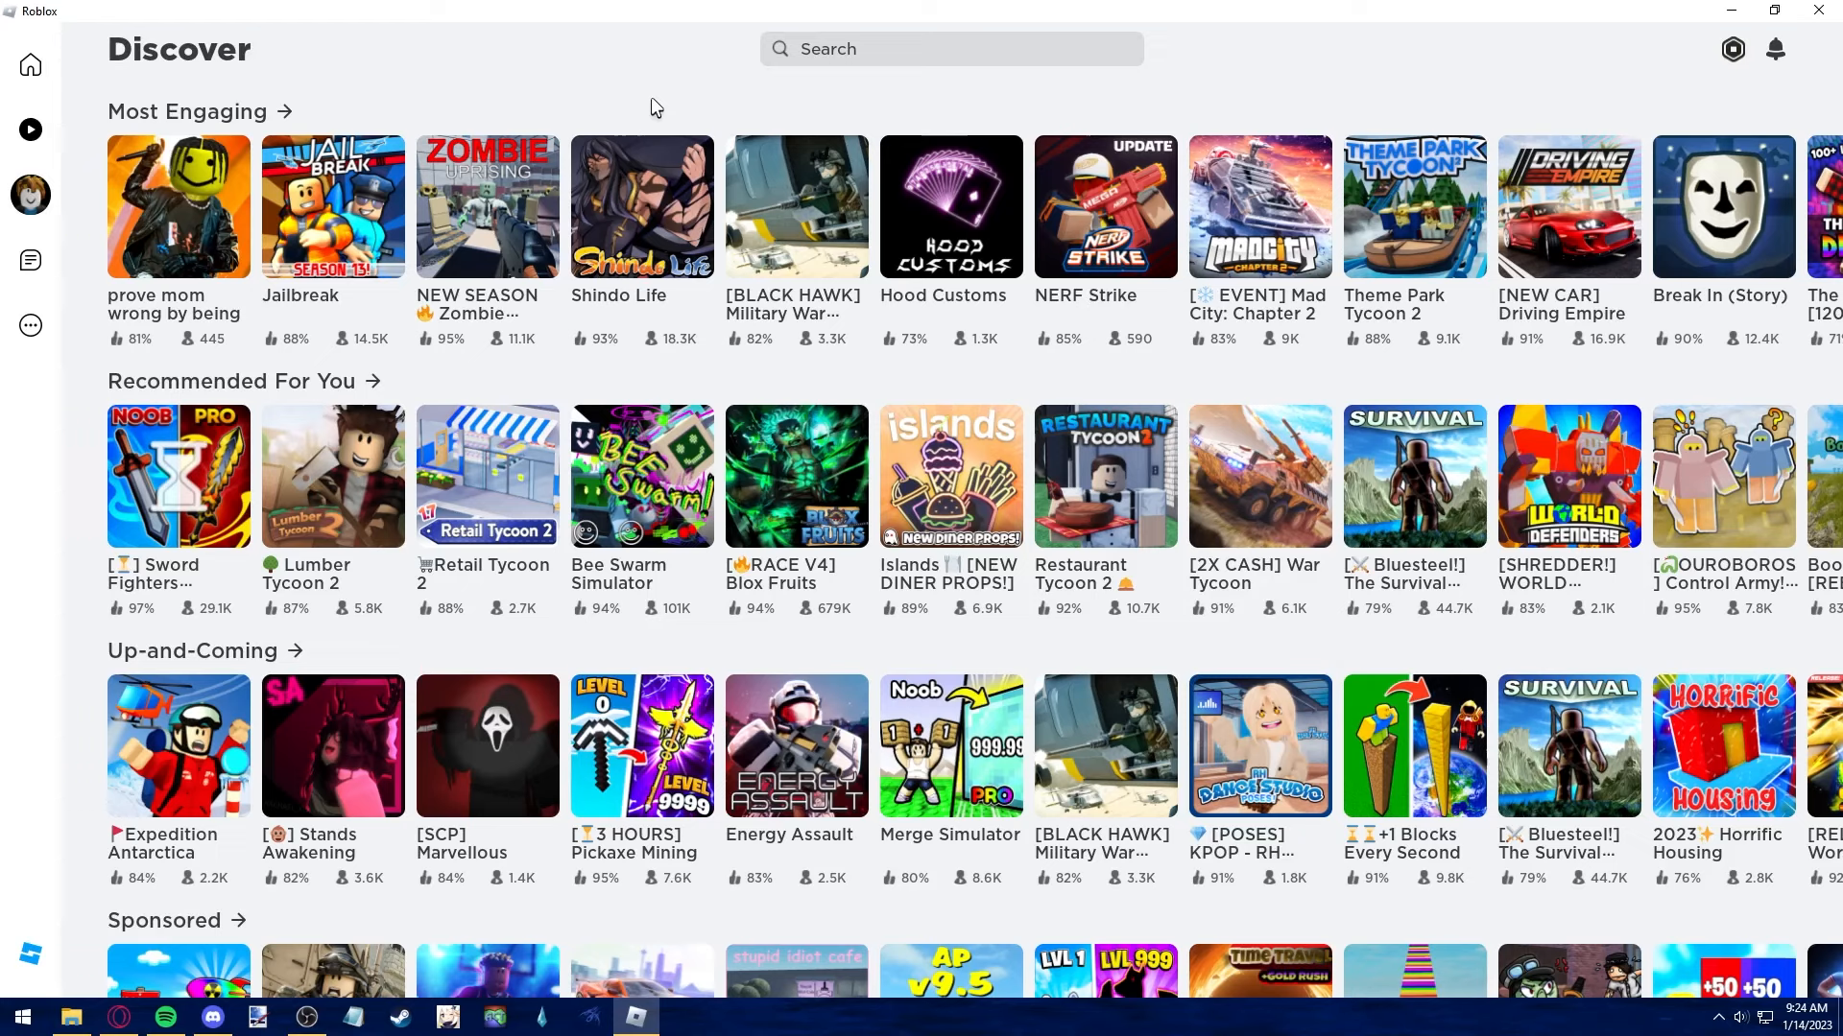
- Go to the Home screen and open the Noob Army Tycoon 1 page from Continue
{"action": "left_click", "coordinate": [30, 64]}
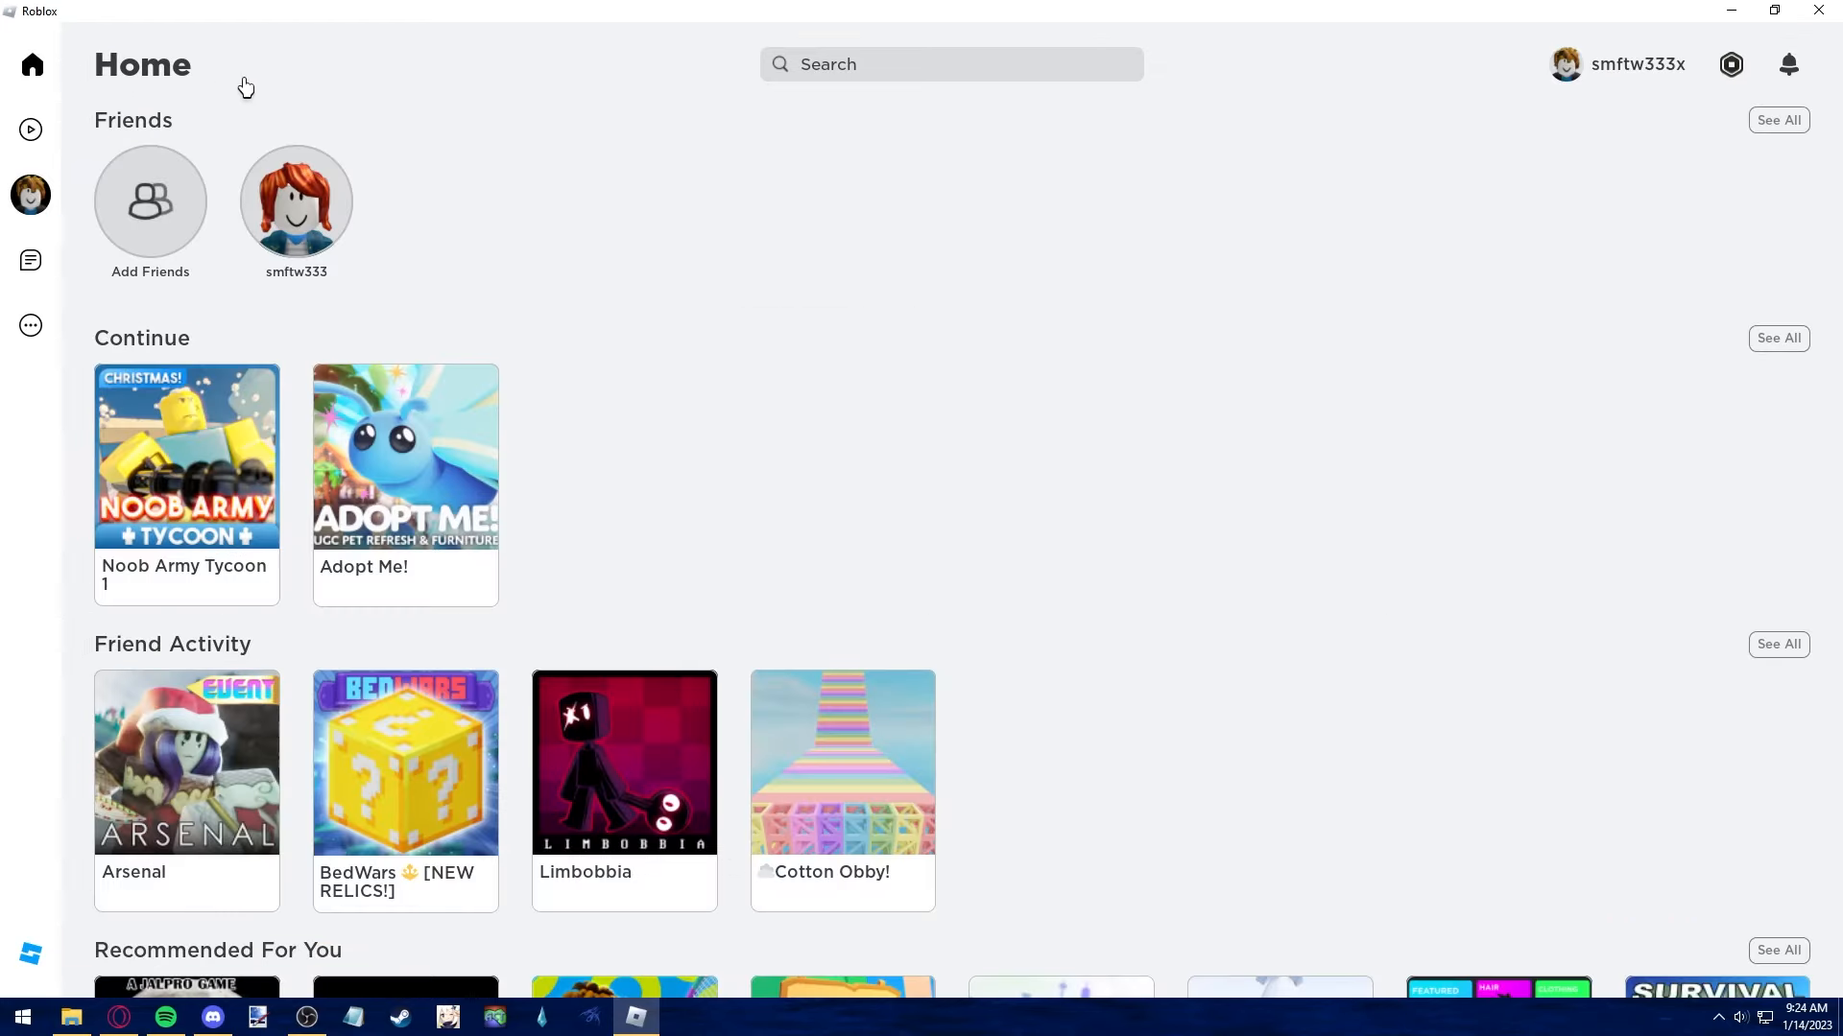
{"action": "scroll", "scroll_direction": "down", "scroll_amount": 3}
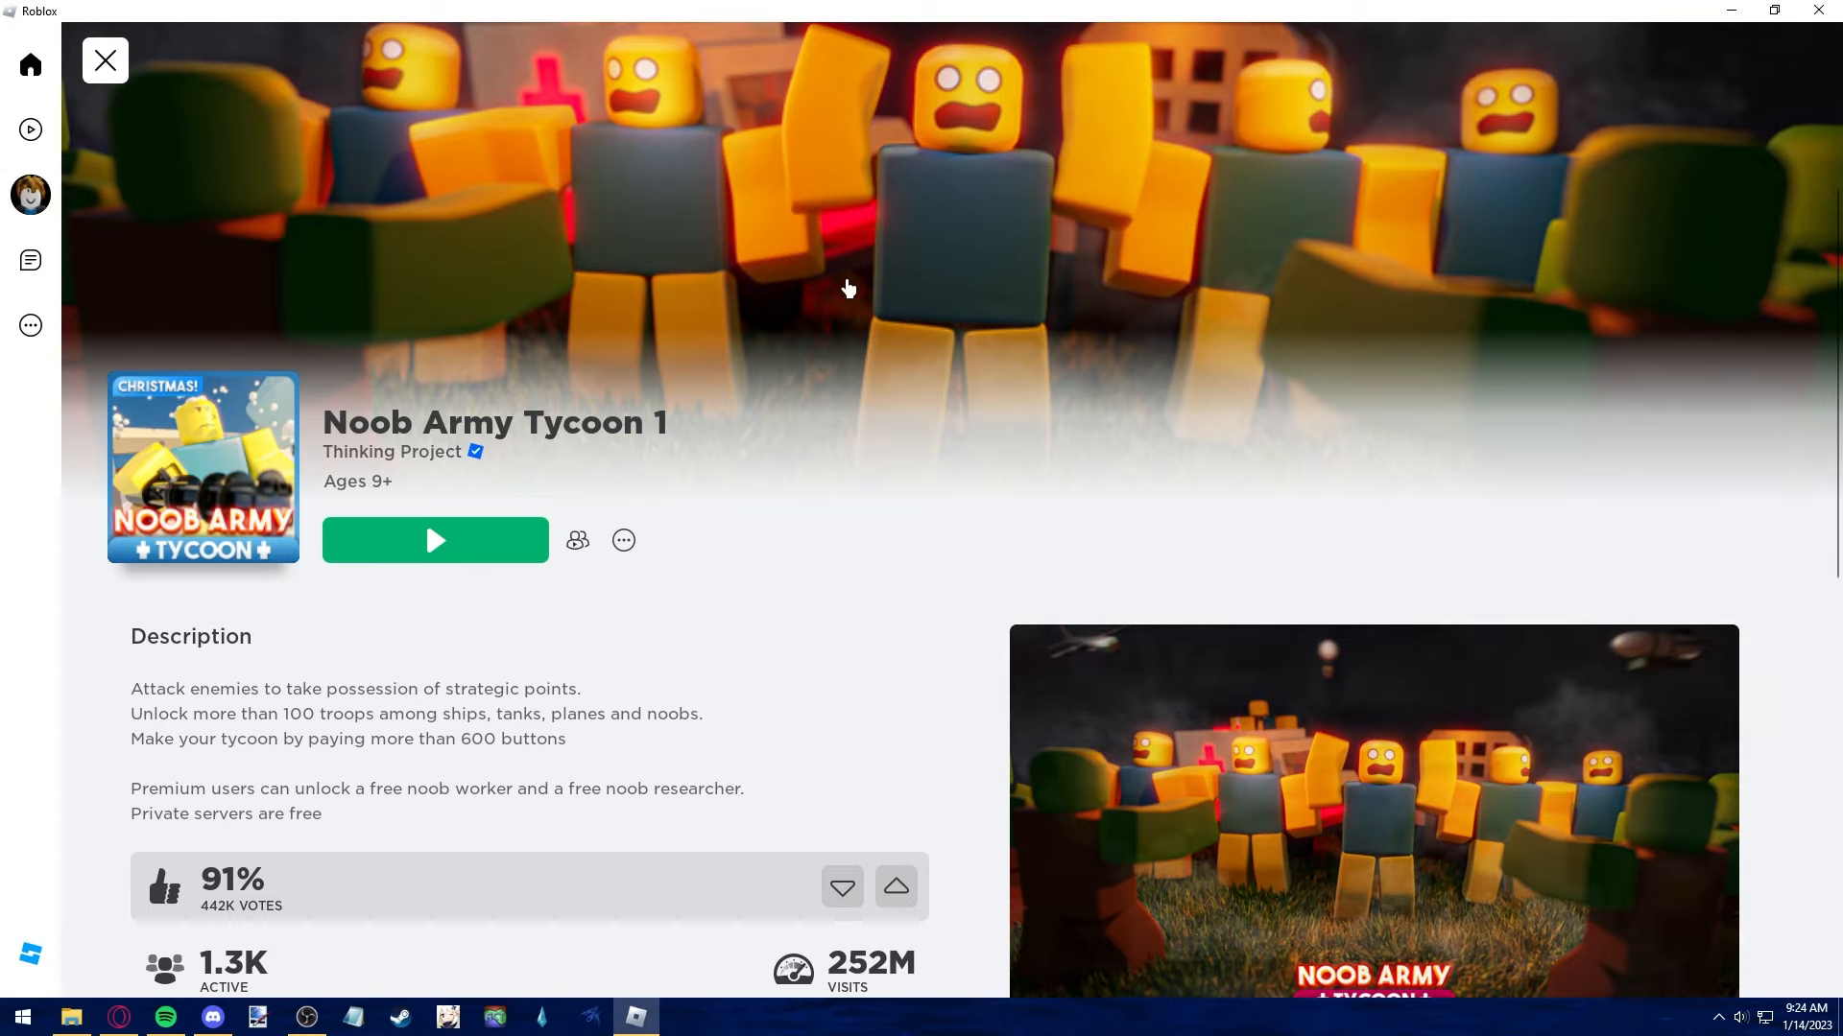
- Scroll to the Servers section to show private server 34234234 and public servers
{"action": "scroll", "scroll_direction": "down", "scroll_amount": 3}
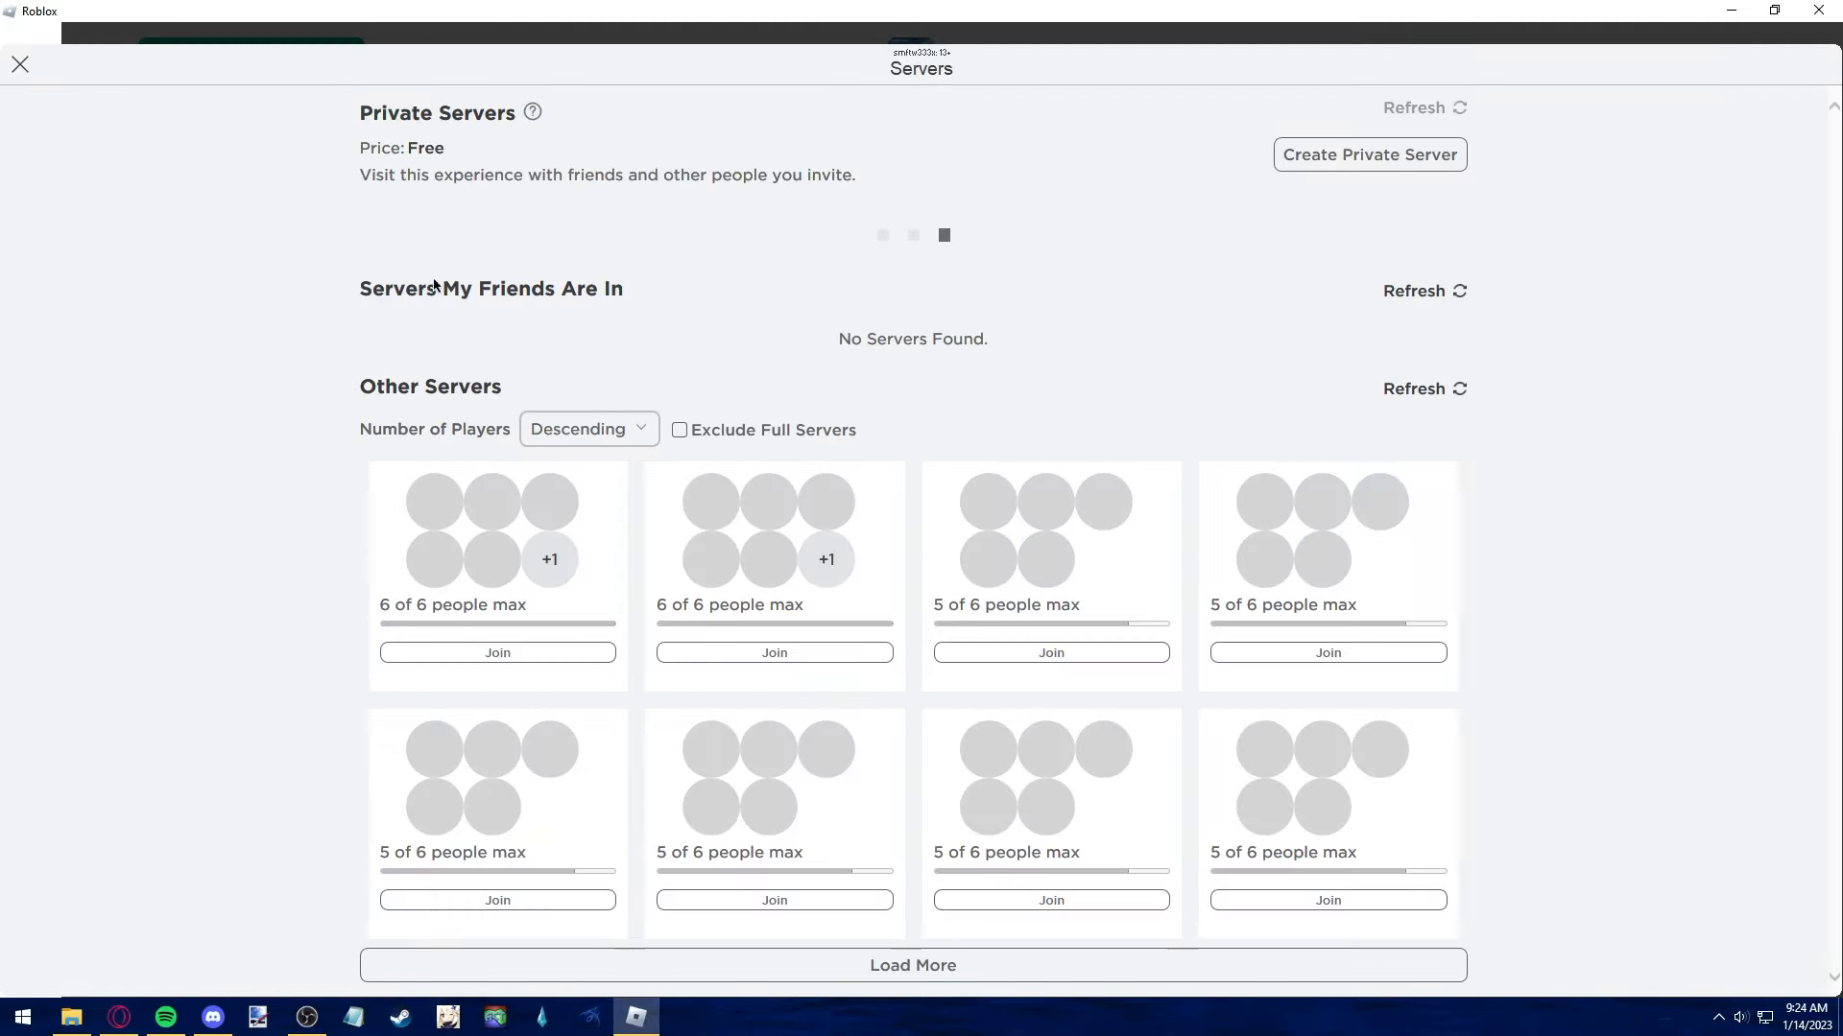
{"action": "left_click", "coordinate": [1367, 154]}
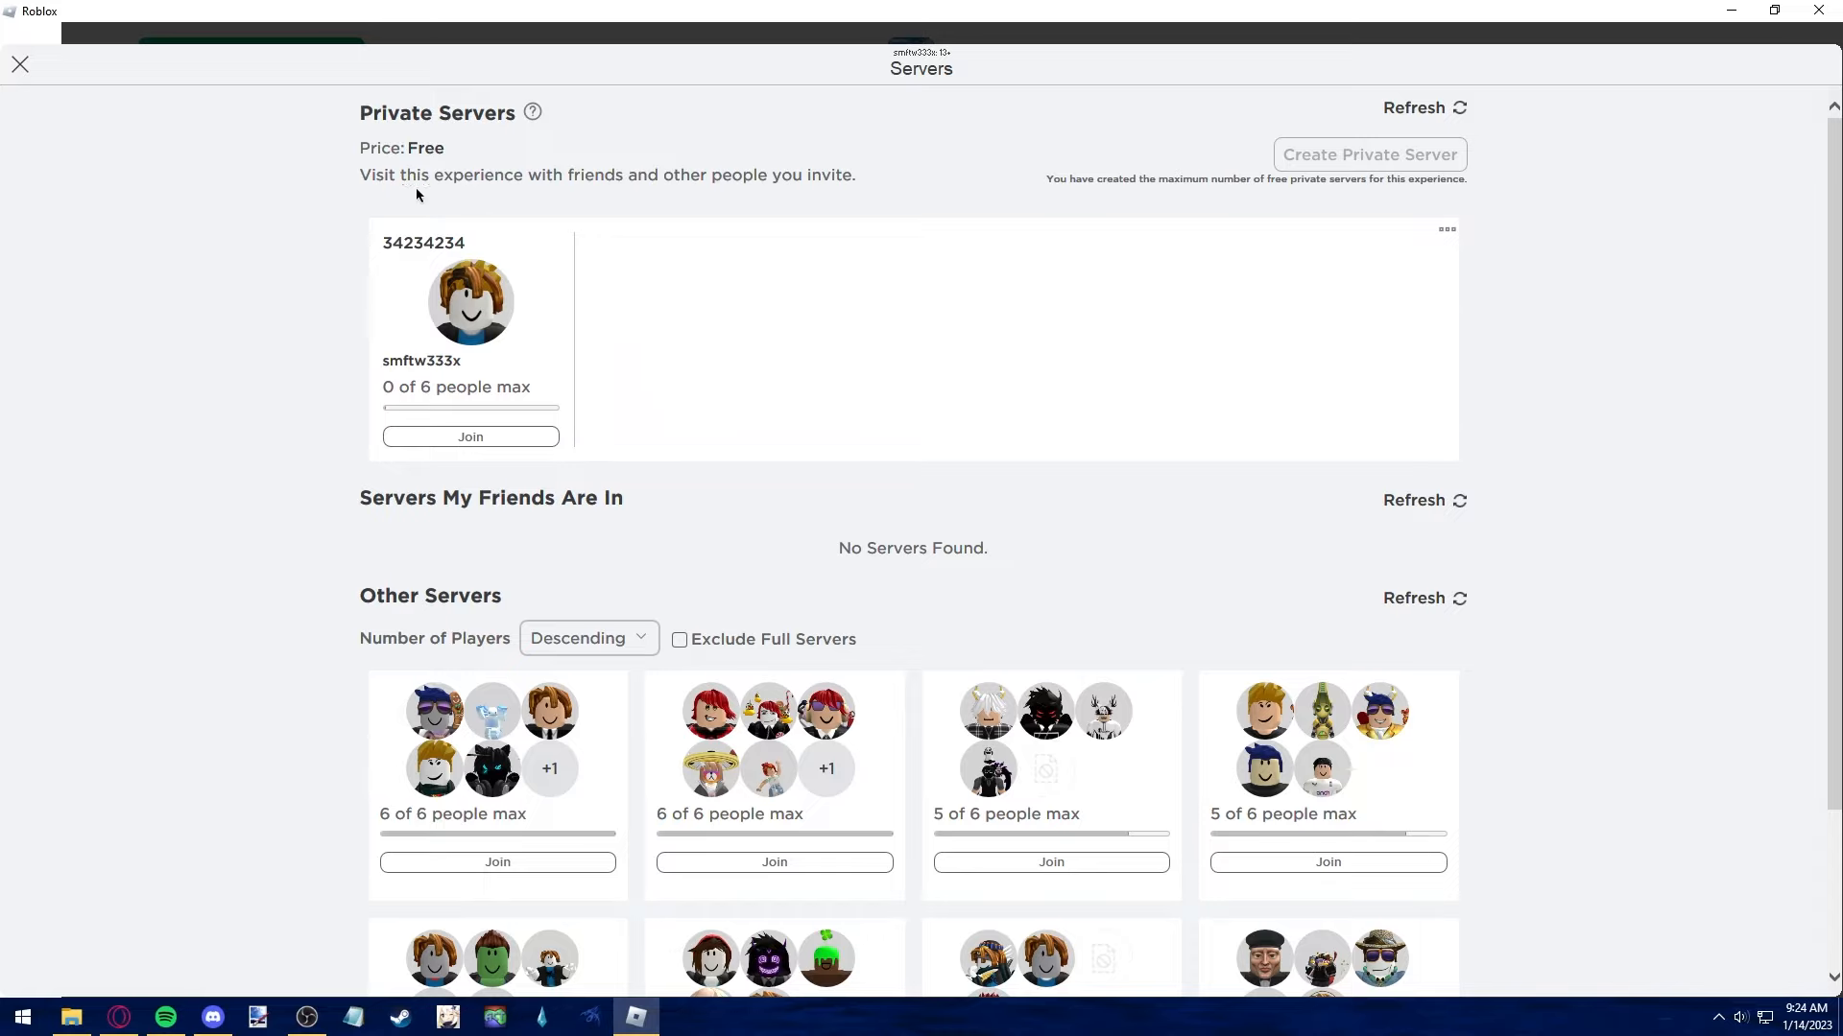
{"action": "mouse_move", "coordinate": [1394, 267]}
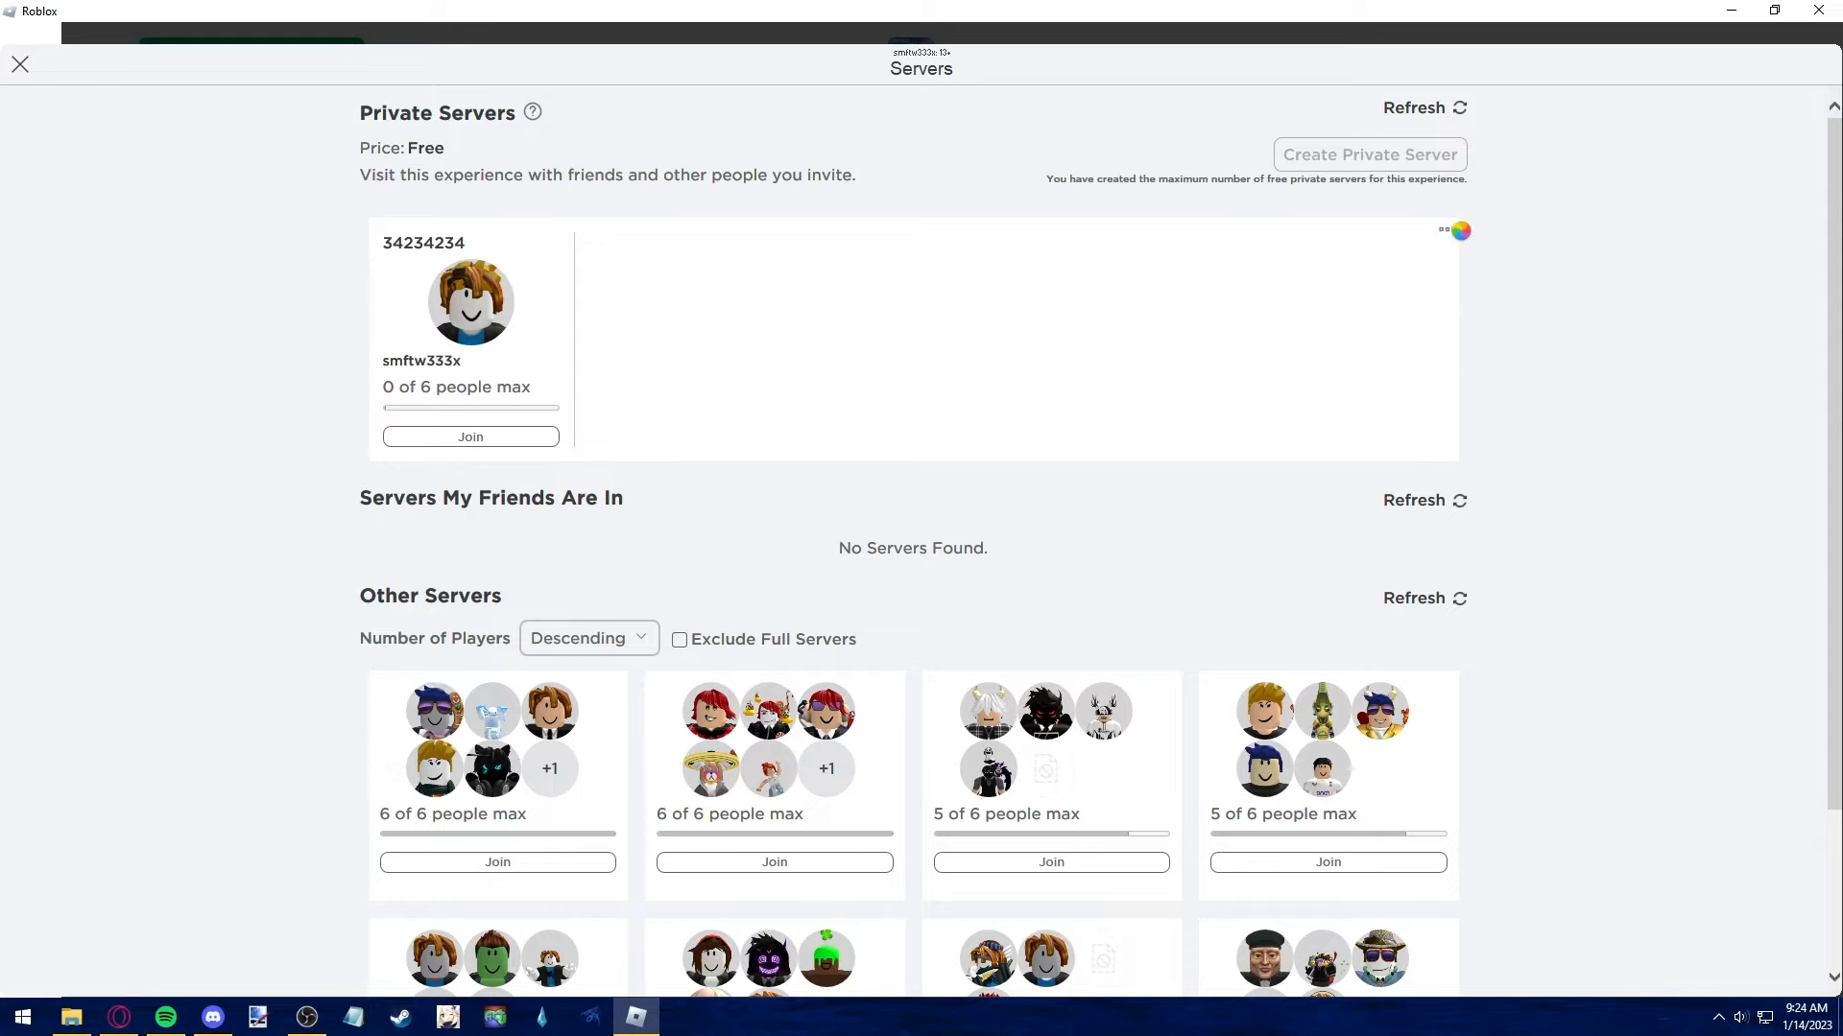
- Open the Configure page for private server 34234234 from its card menu
{"action": "left_click", "coordinate": [1444, 230]}
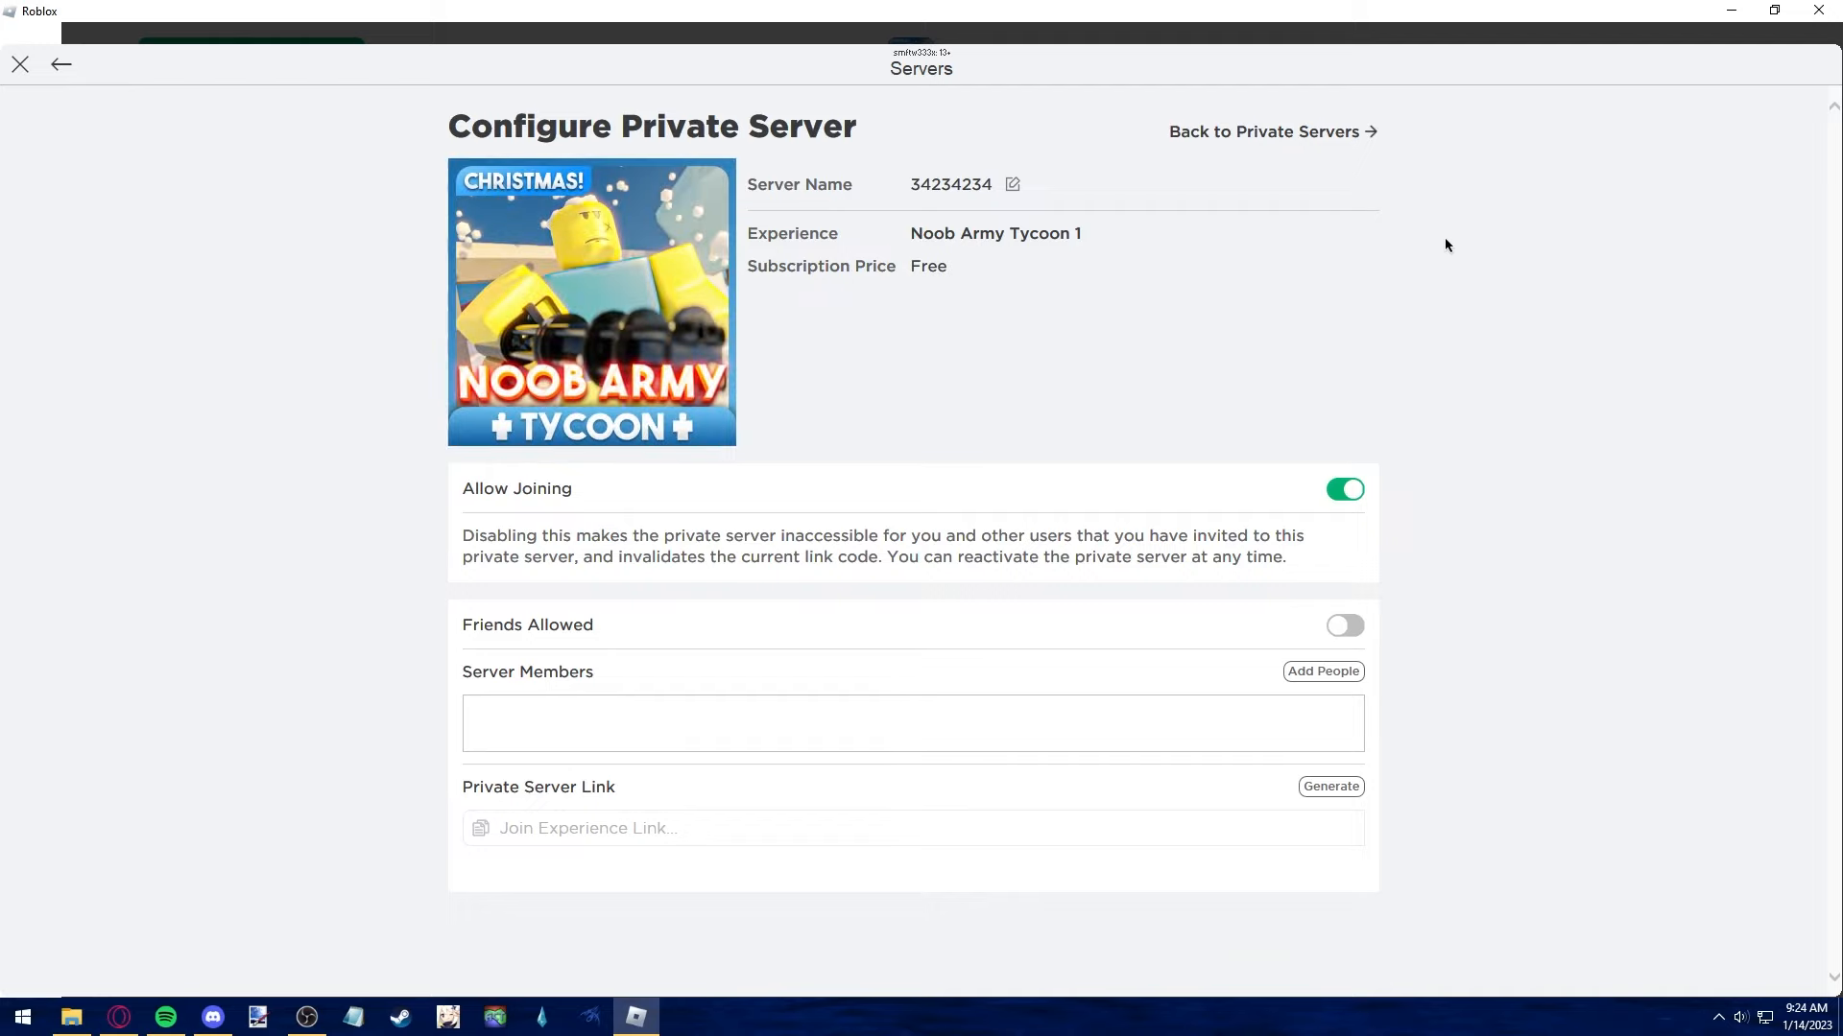
{"action": "mouse_move", "coordinate": [803, 262]}
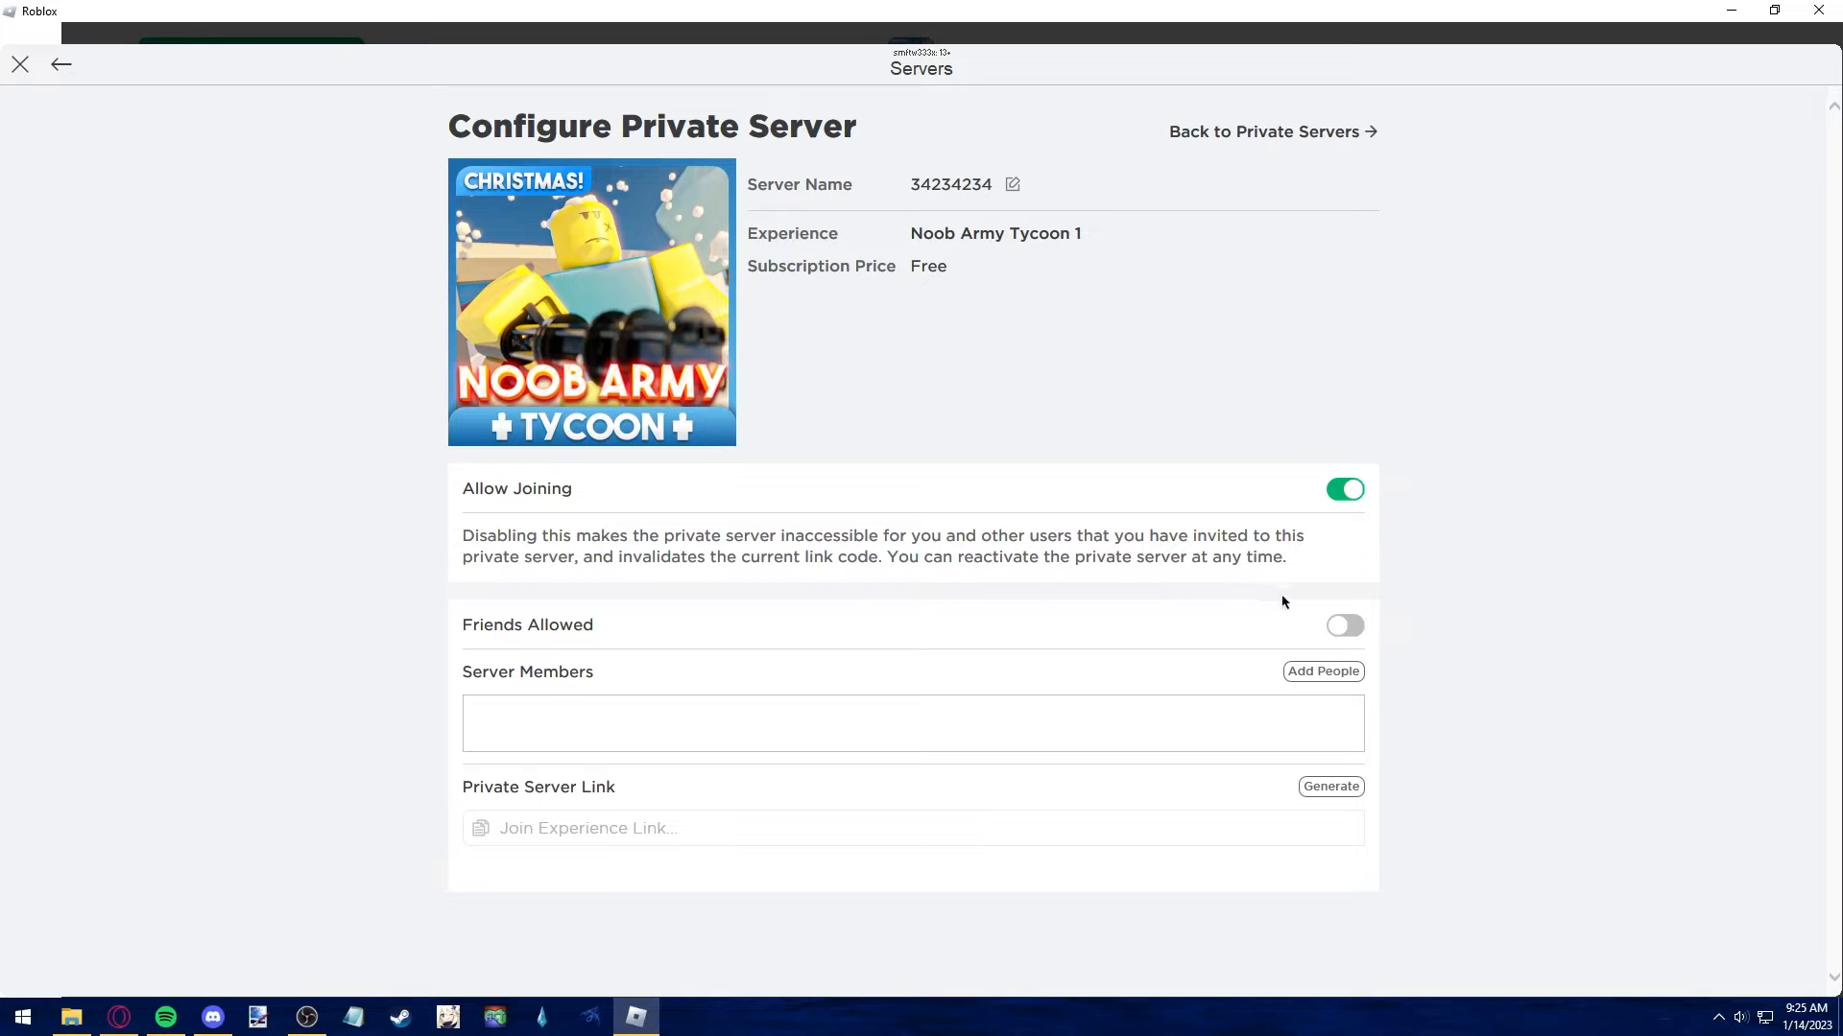
{"action": "mouse_move", "coordinate": [1336, 458]}
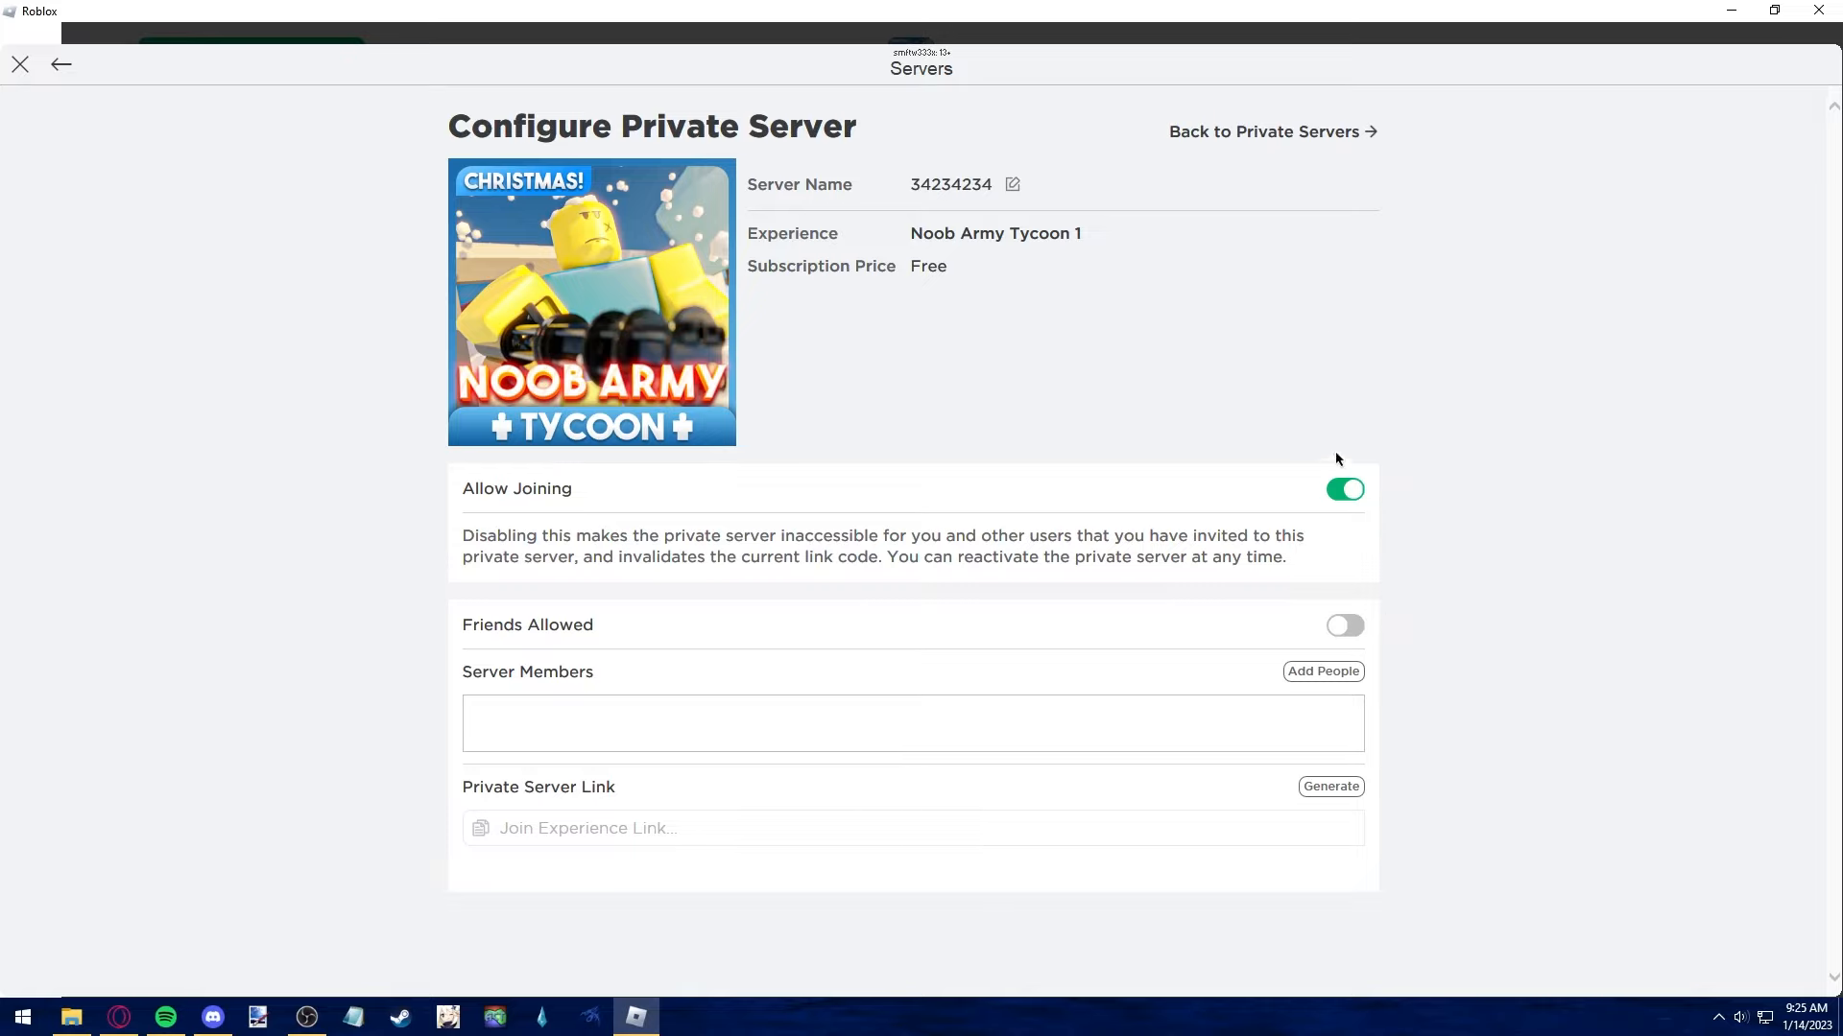
{"action": "mouse_move", "coordinate": [1198, 423]}
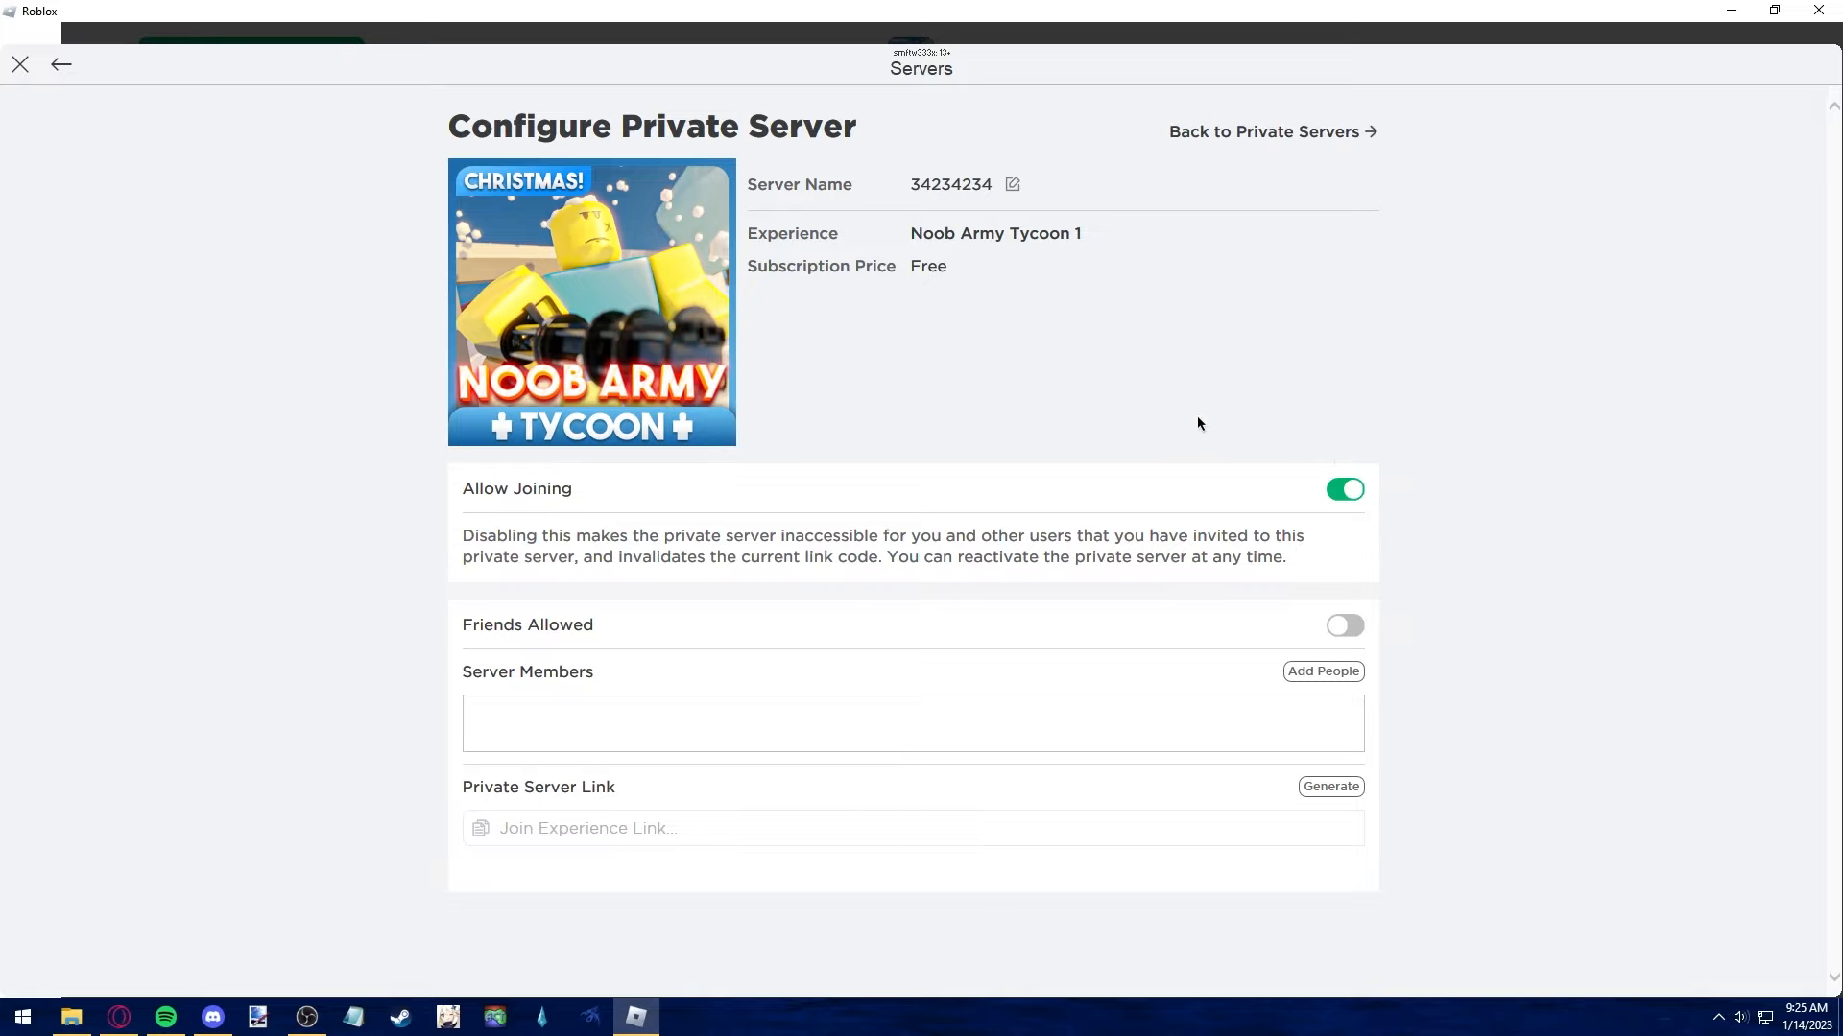
{"action": "mouse_move", "coordinate": [701, 496]}
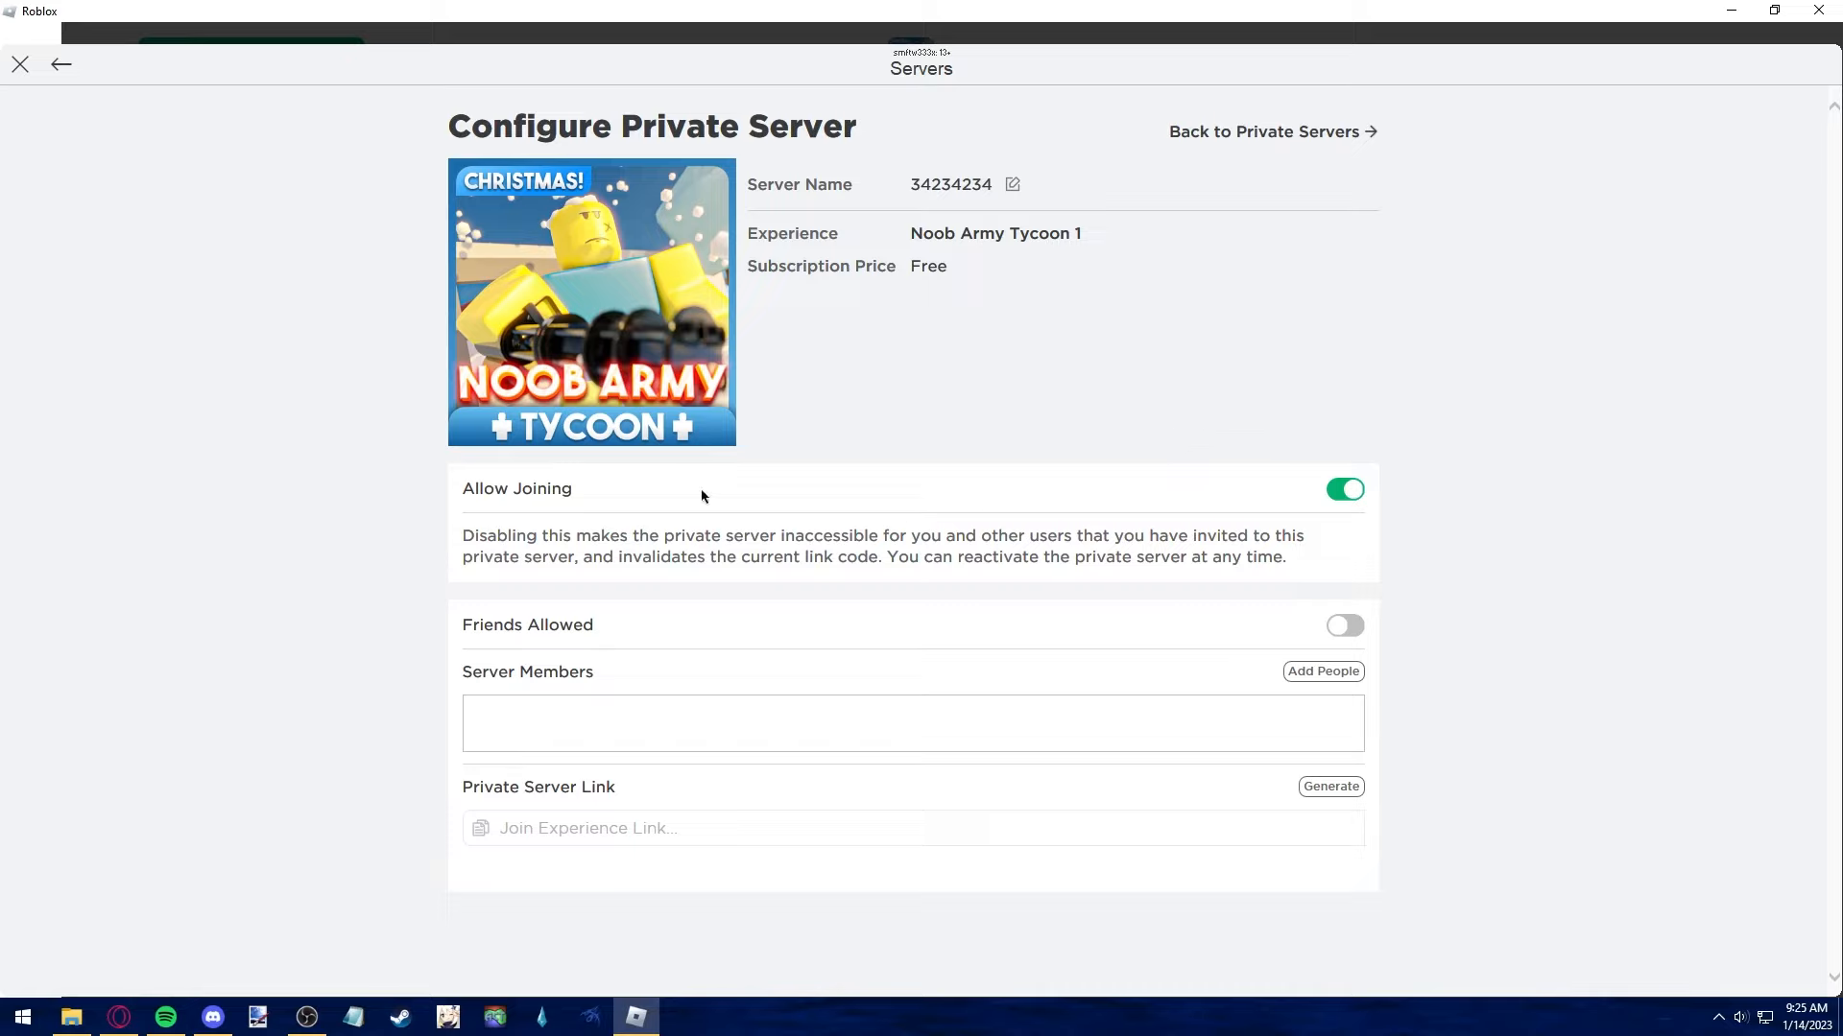
- Switch off Allow Joining for private server 34234234
{"action": "left_click", "coordinate": [1345, 488]}
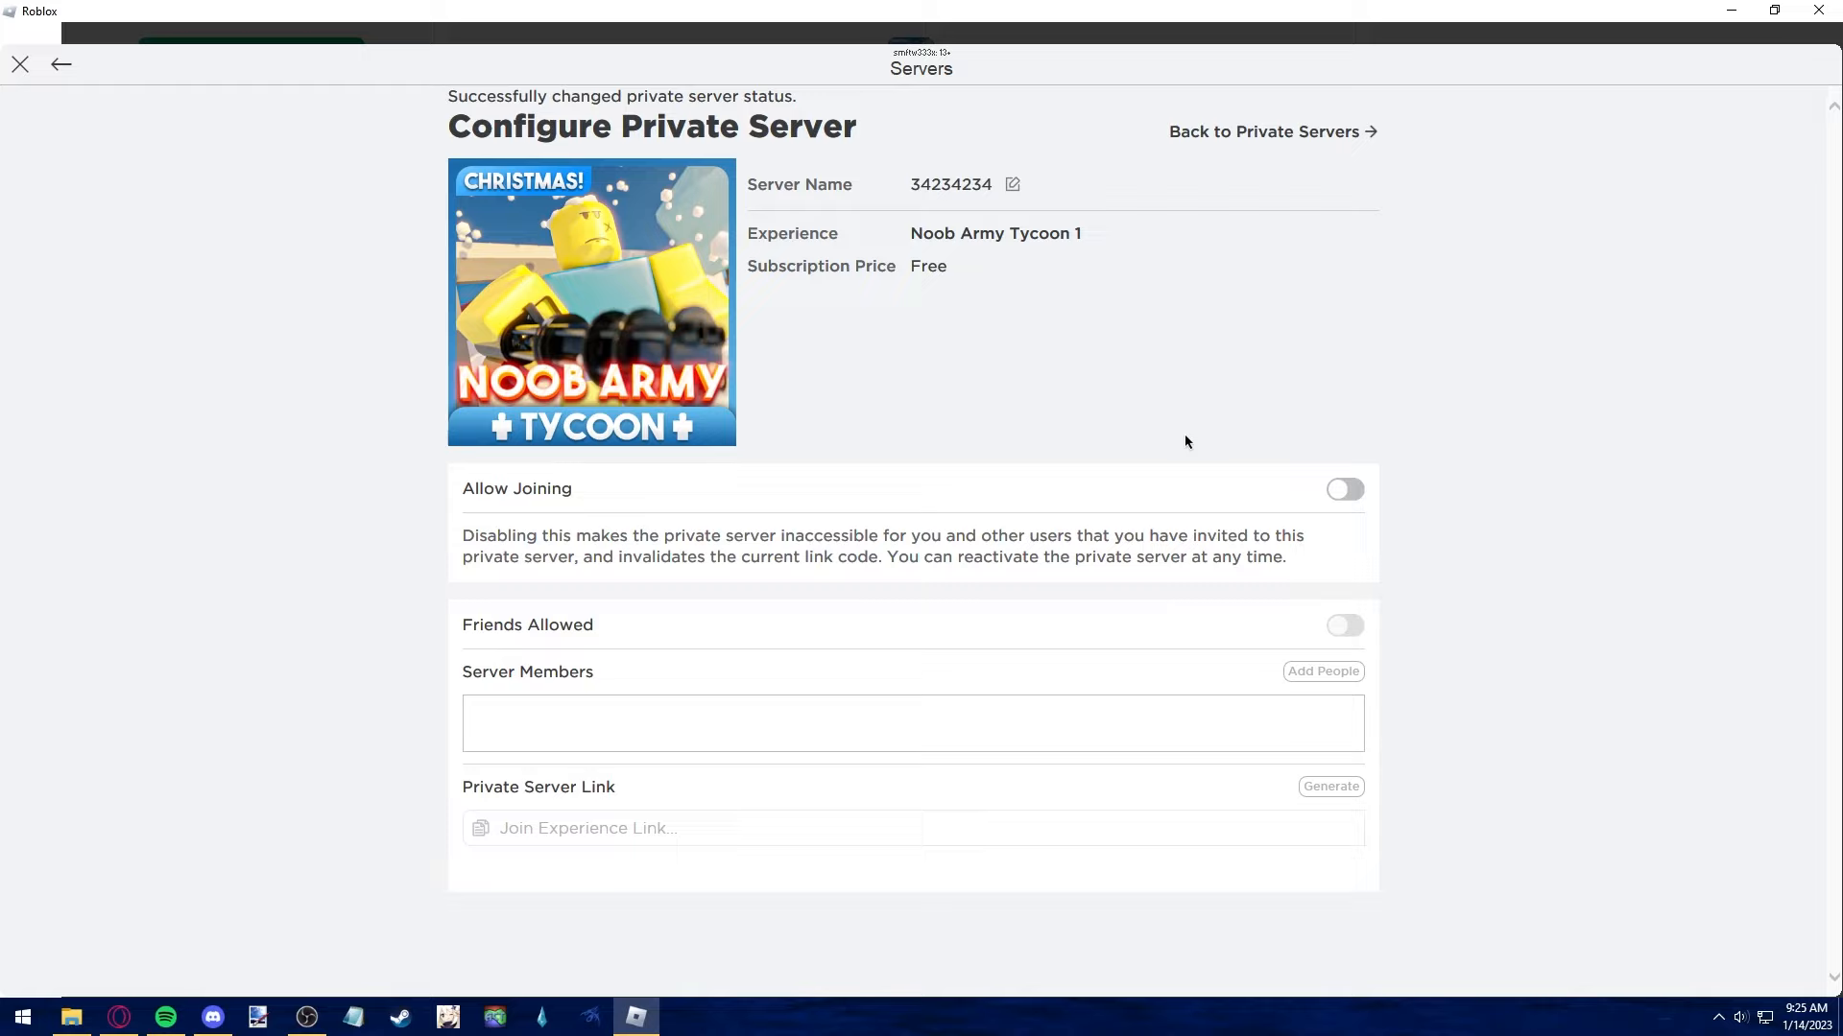
{"action": "mouse_move", "coordinate": [488, 331]}
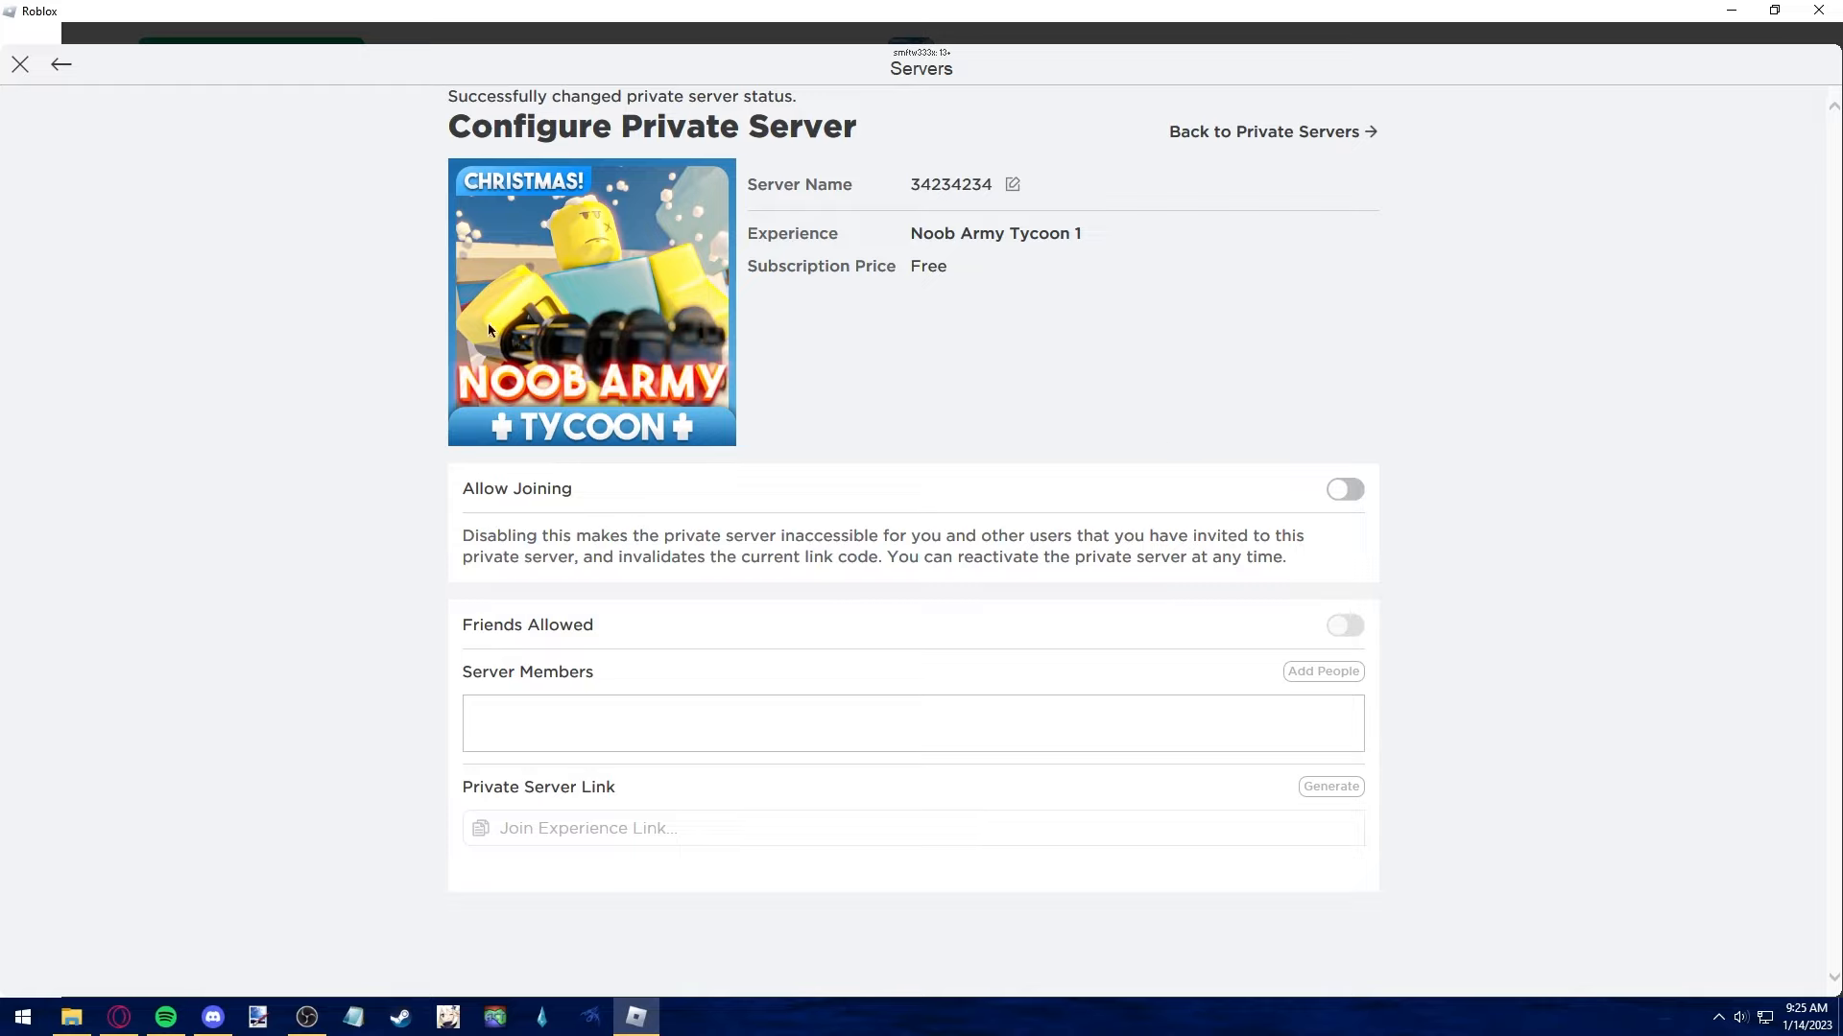
{"action": "mouse_move", "coordinate": [1043, 477]}
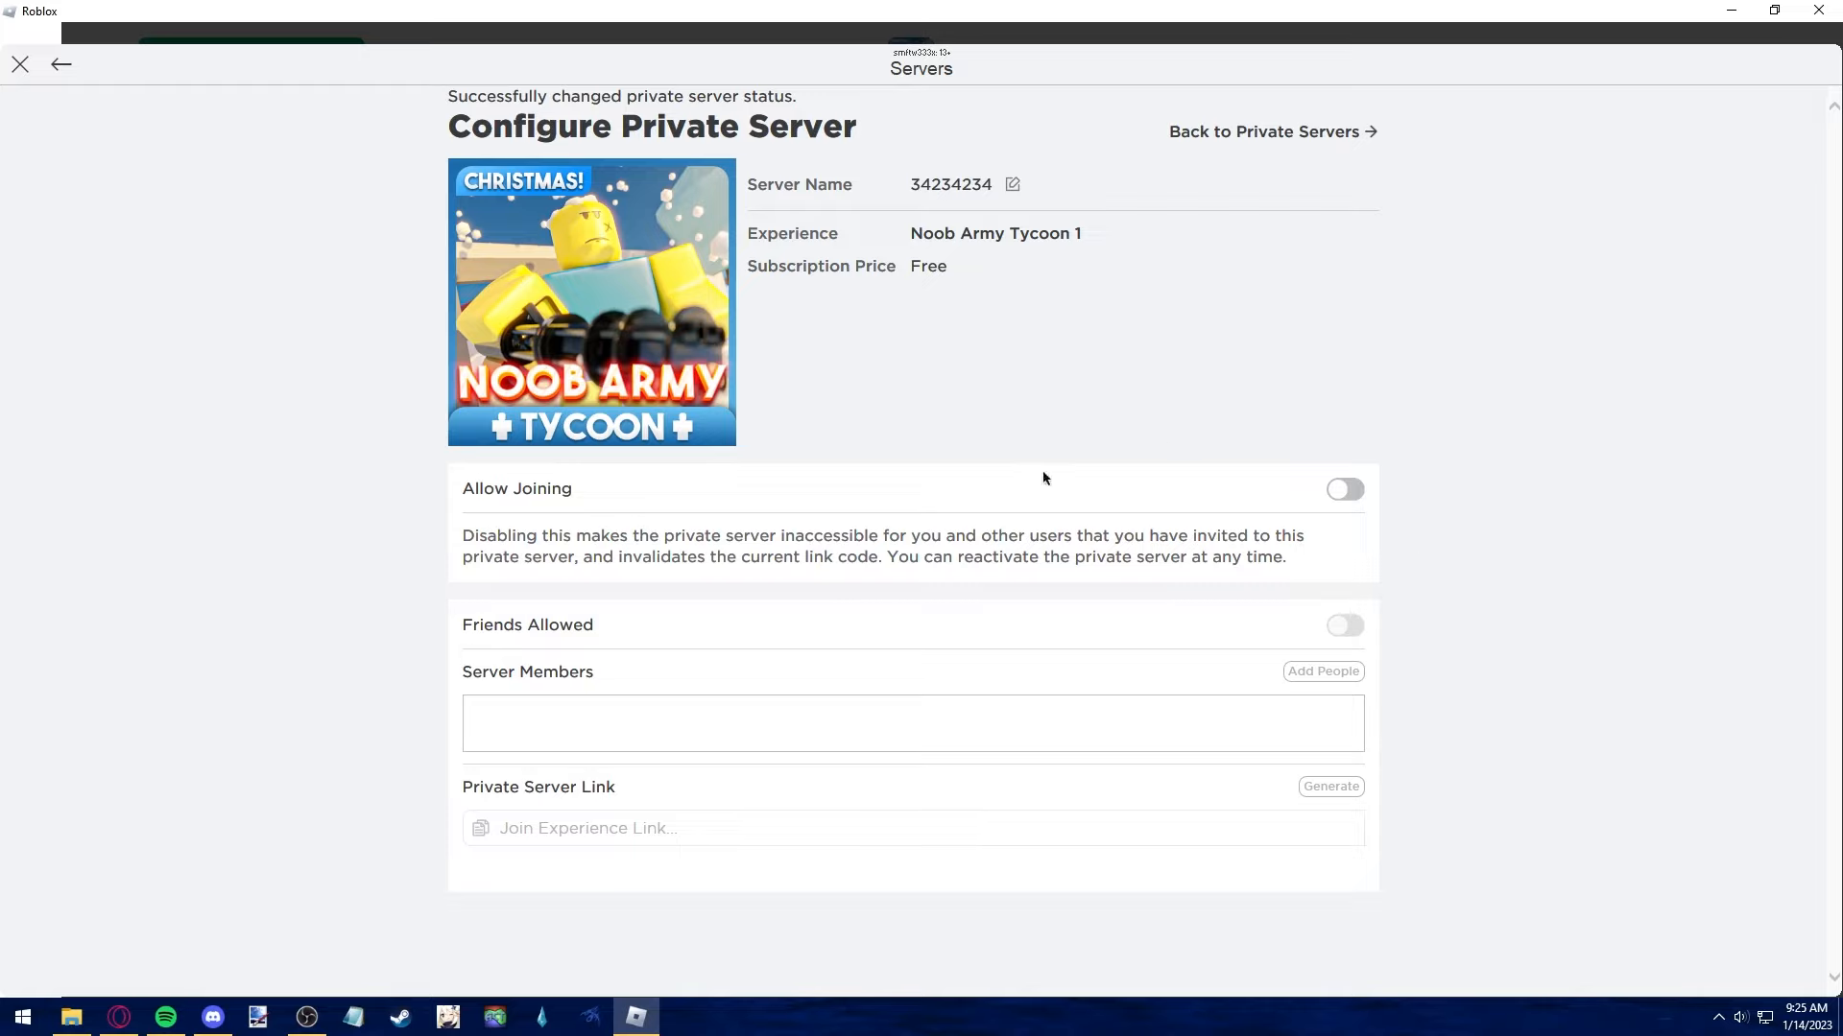
{"action": "mouse_move", "coordinate": [734, 639]}
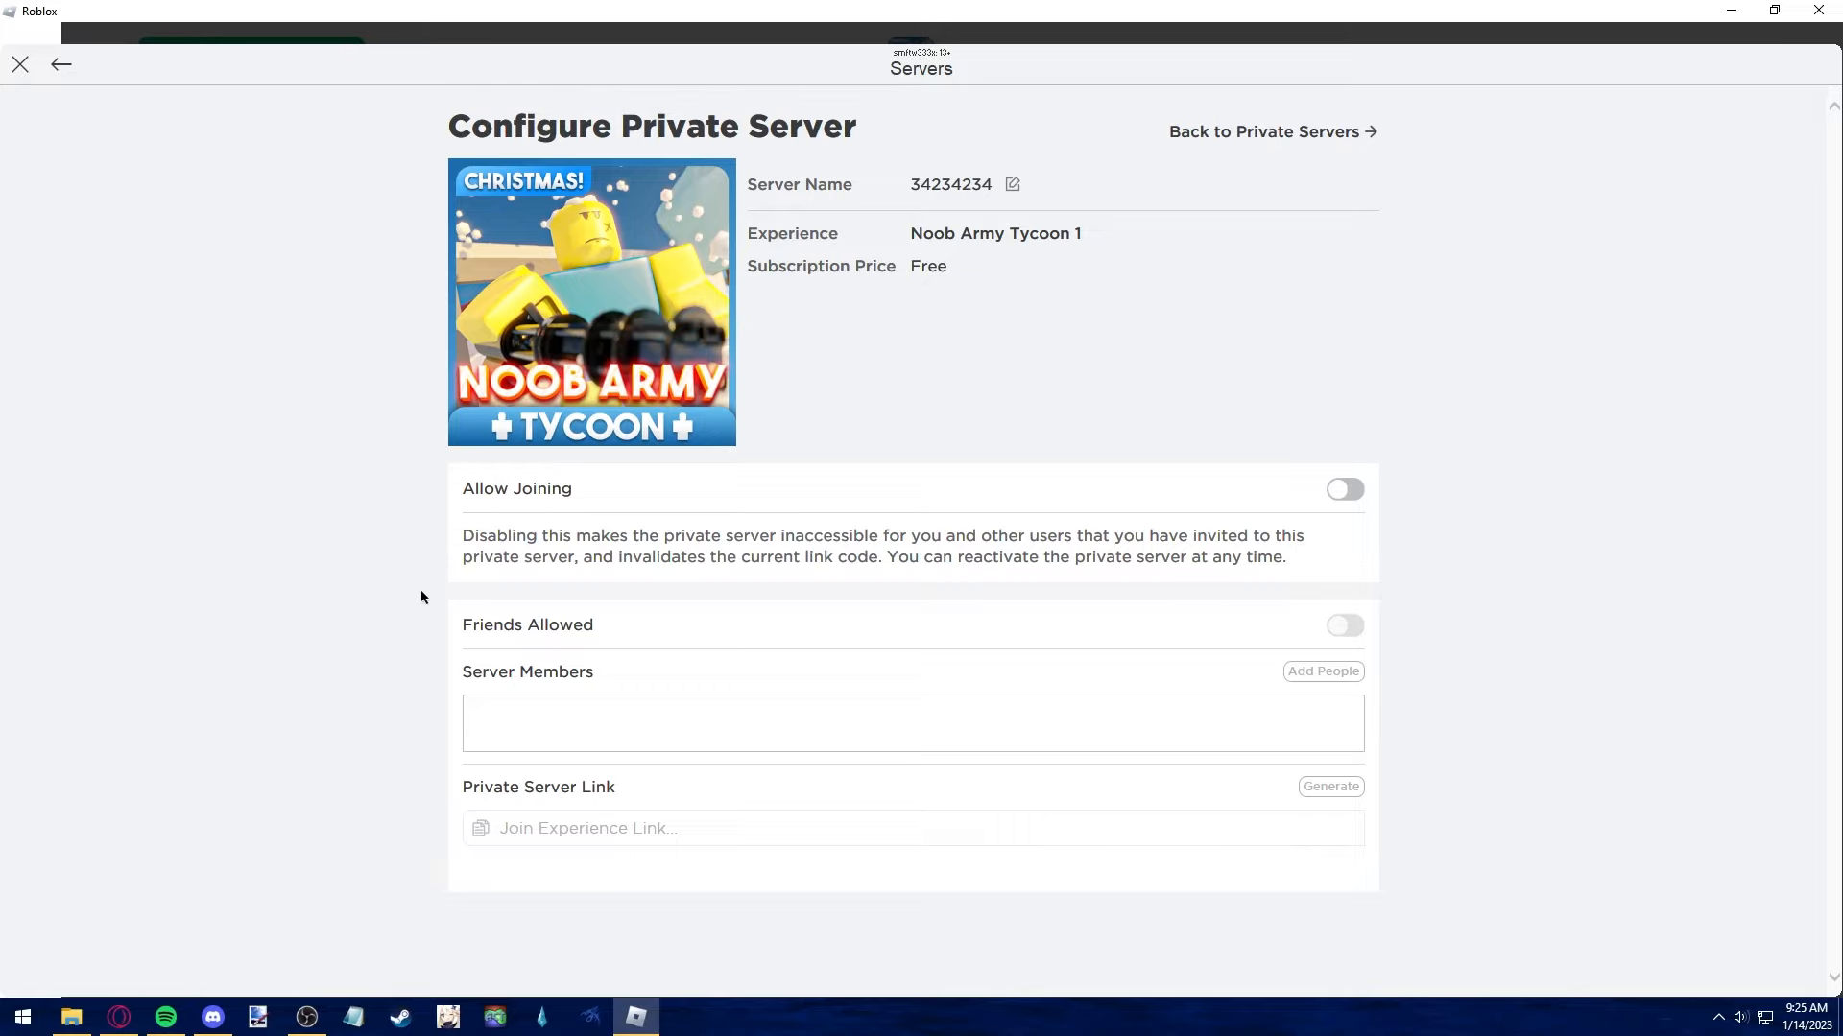
{"action": "mouse_move", "coordinate": [1464, 462]}
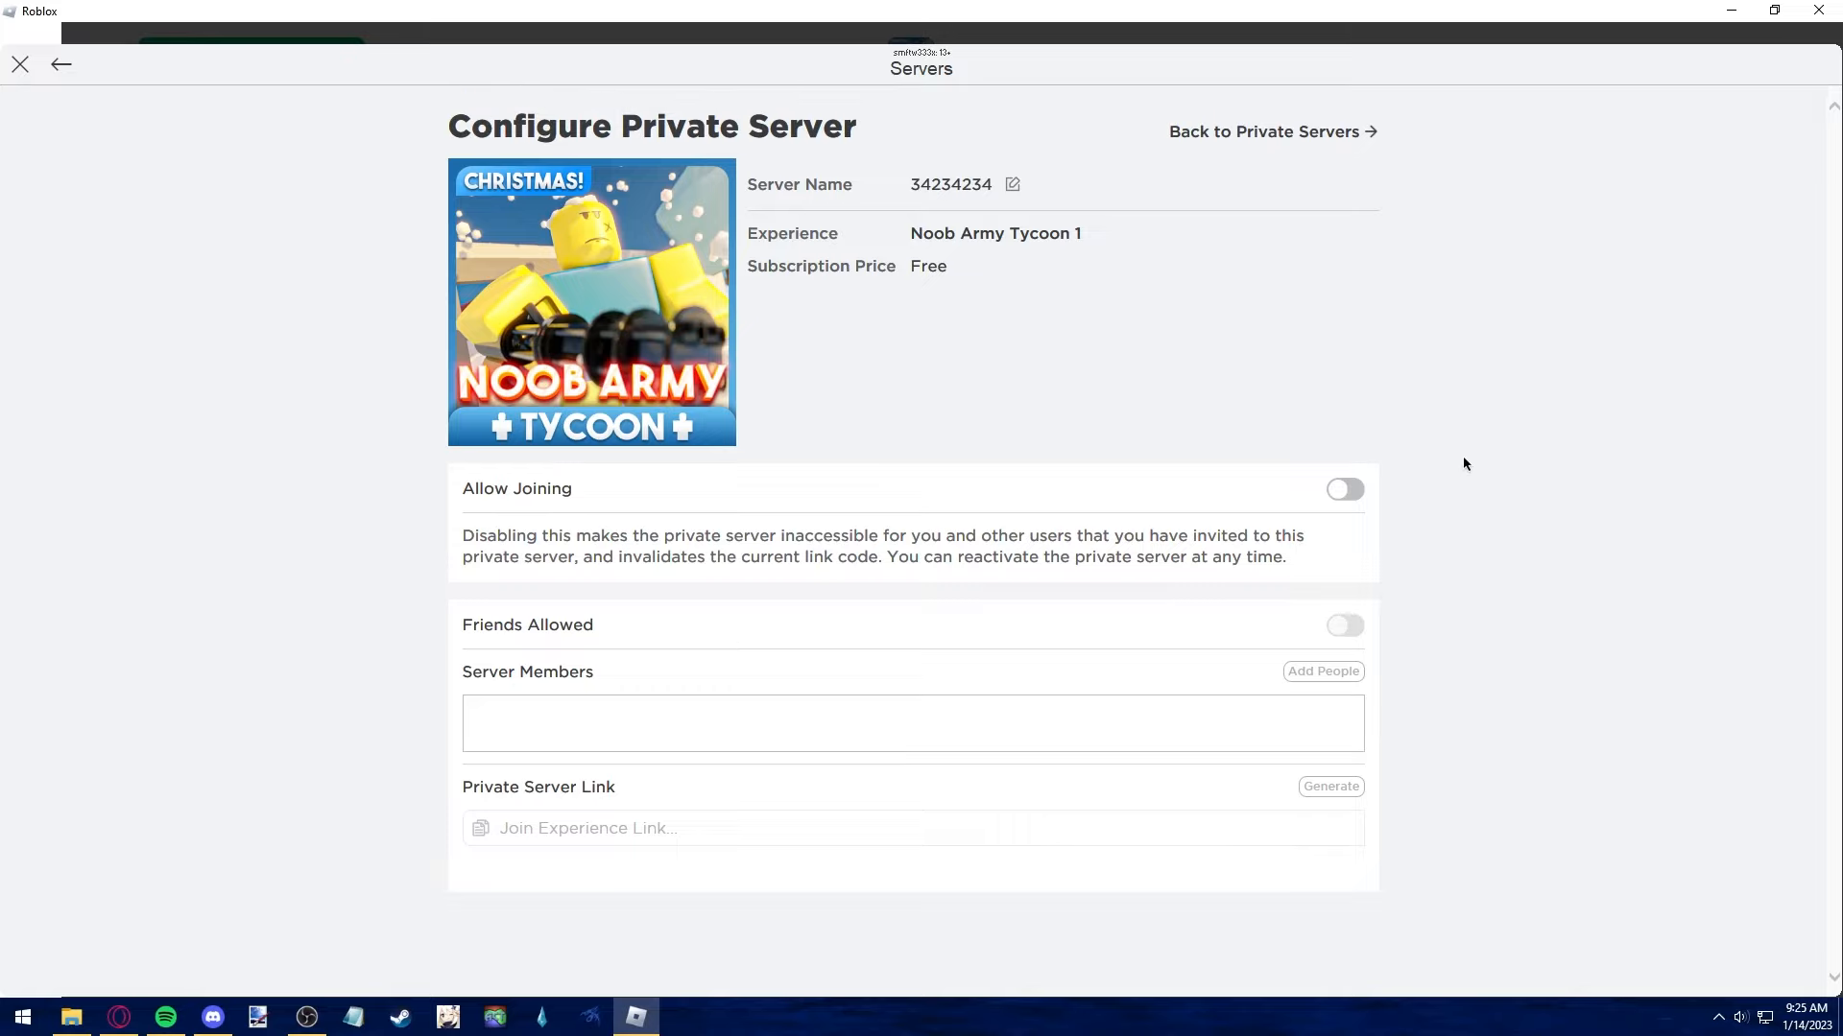
{"action": "mouse_move", "coordinate": [1403, 467]}
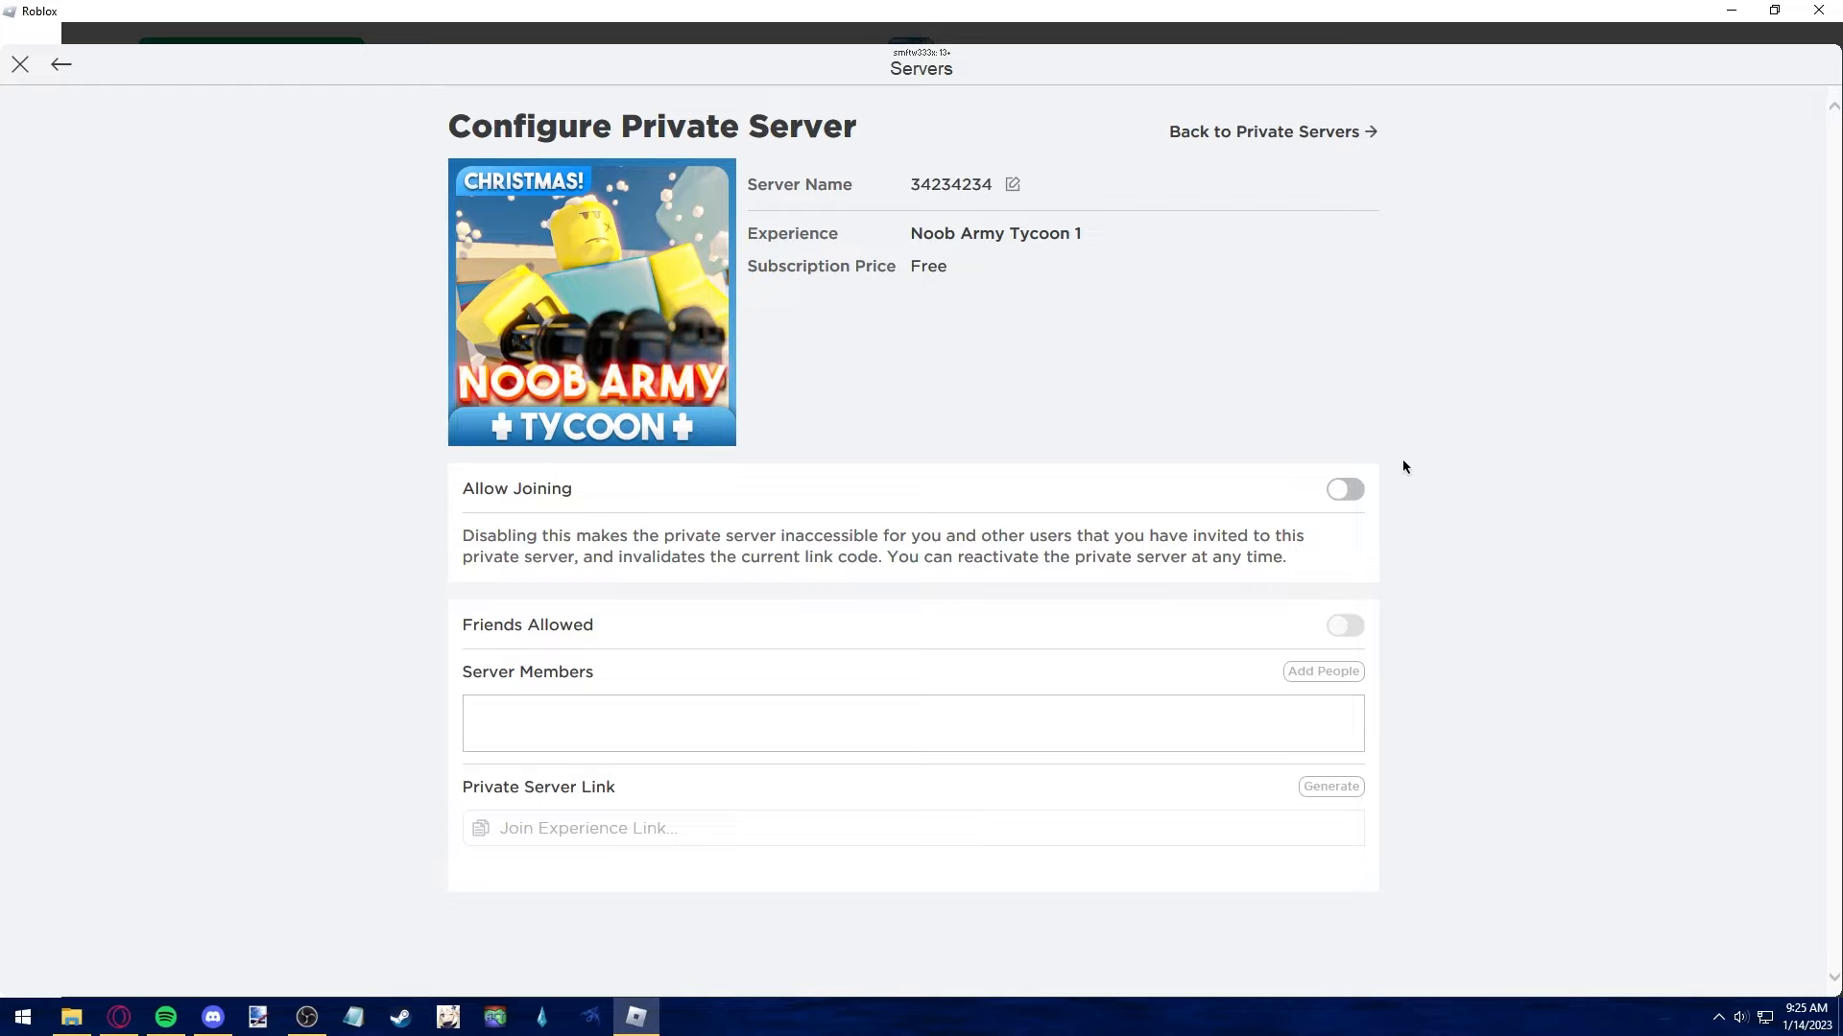
{"action": "mouse_move", "coordinate": [492, 315]}
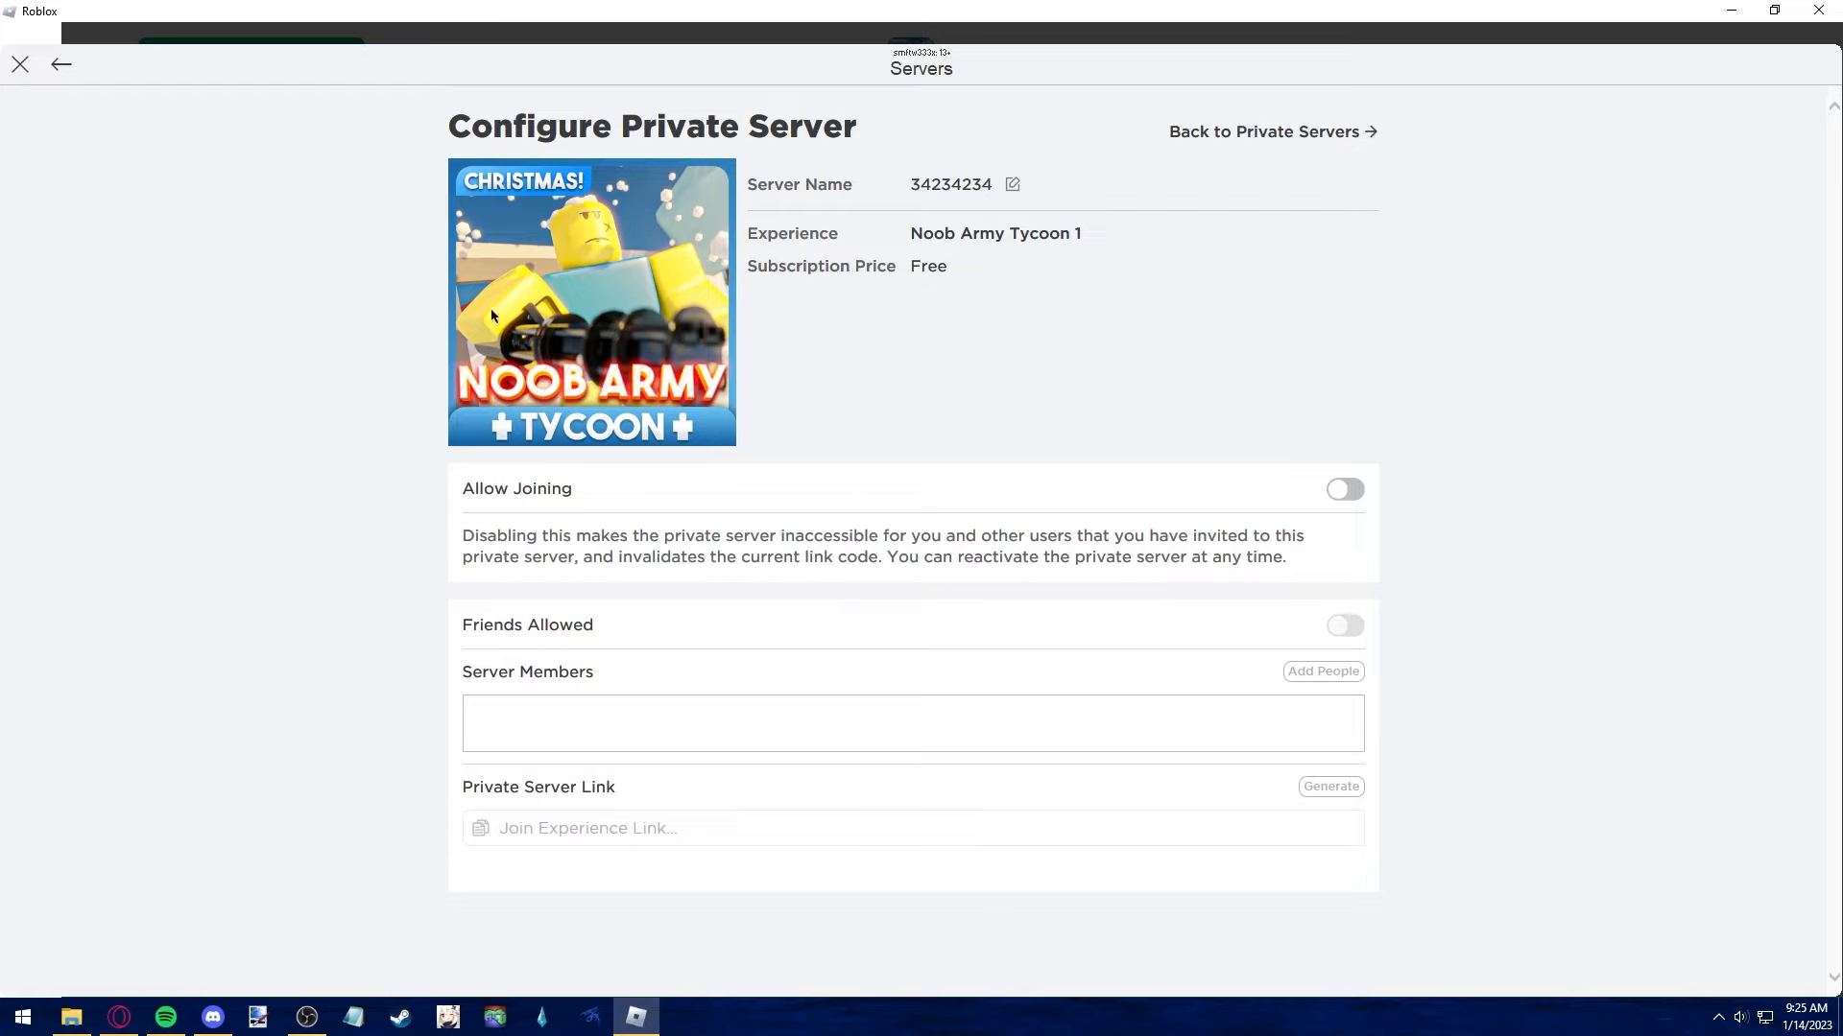
{"action": "mouse_move", "coordinate": [1310, 443]}
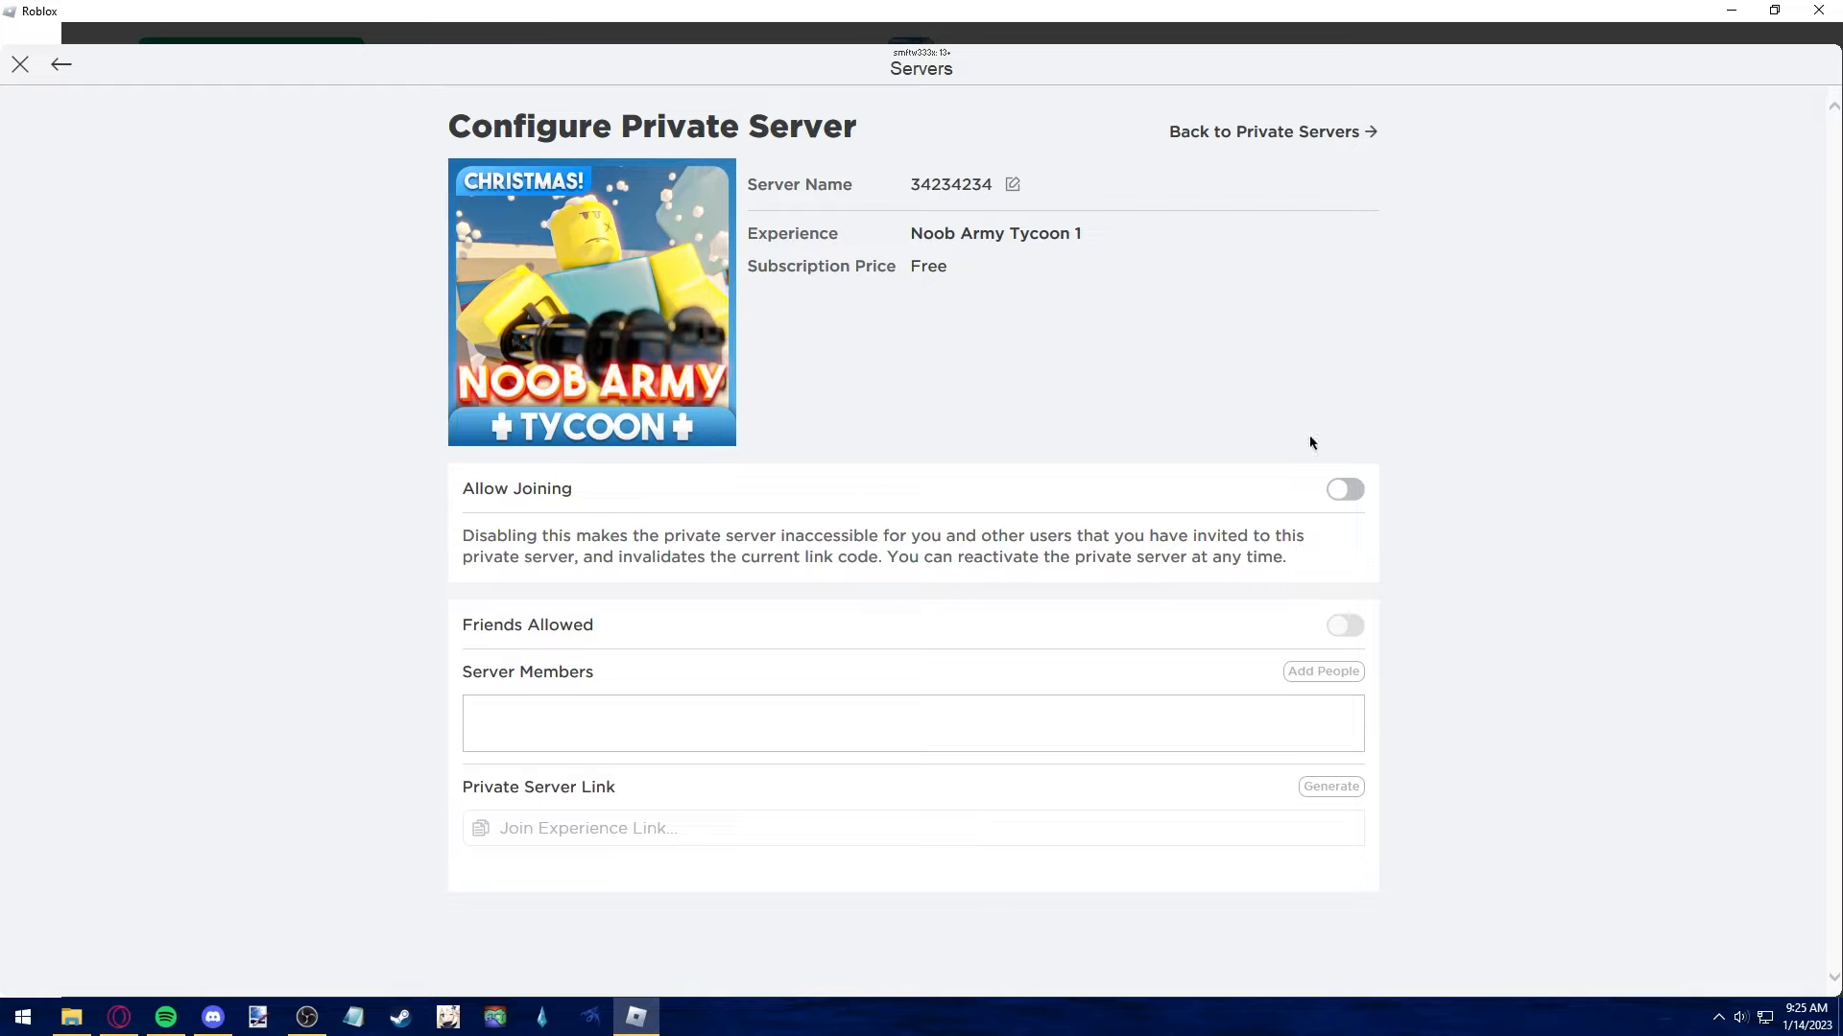
{"action": "mouse_move", "coordinate": [1446, 532]}
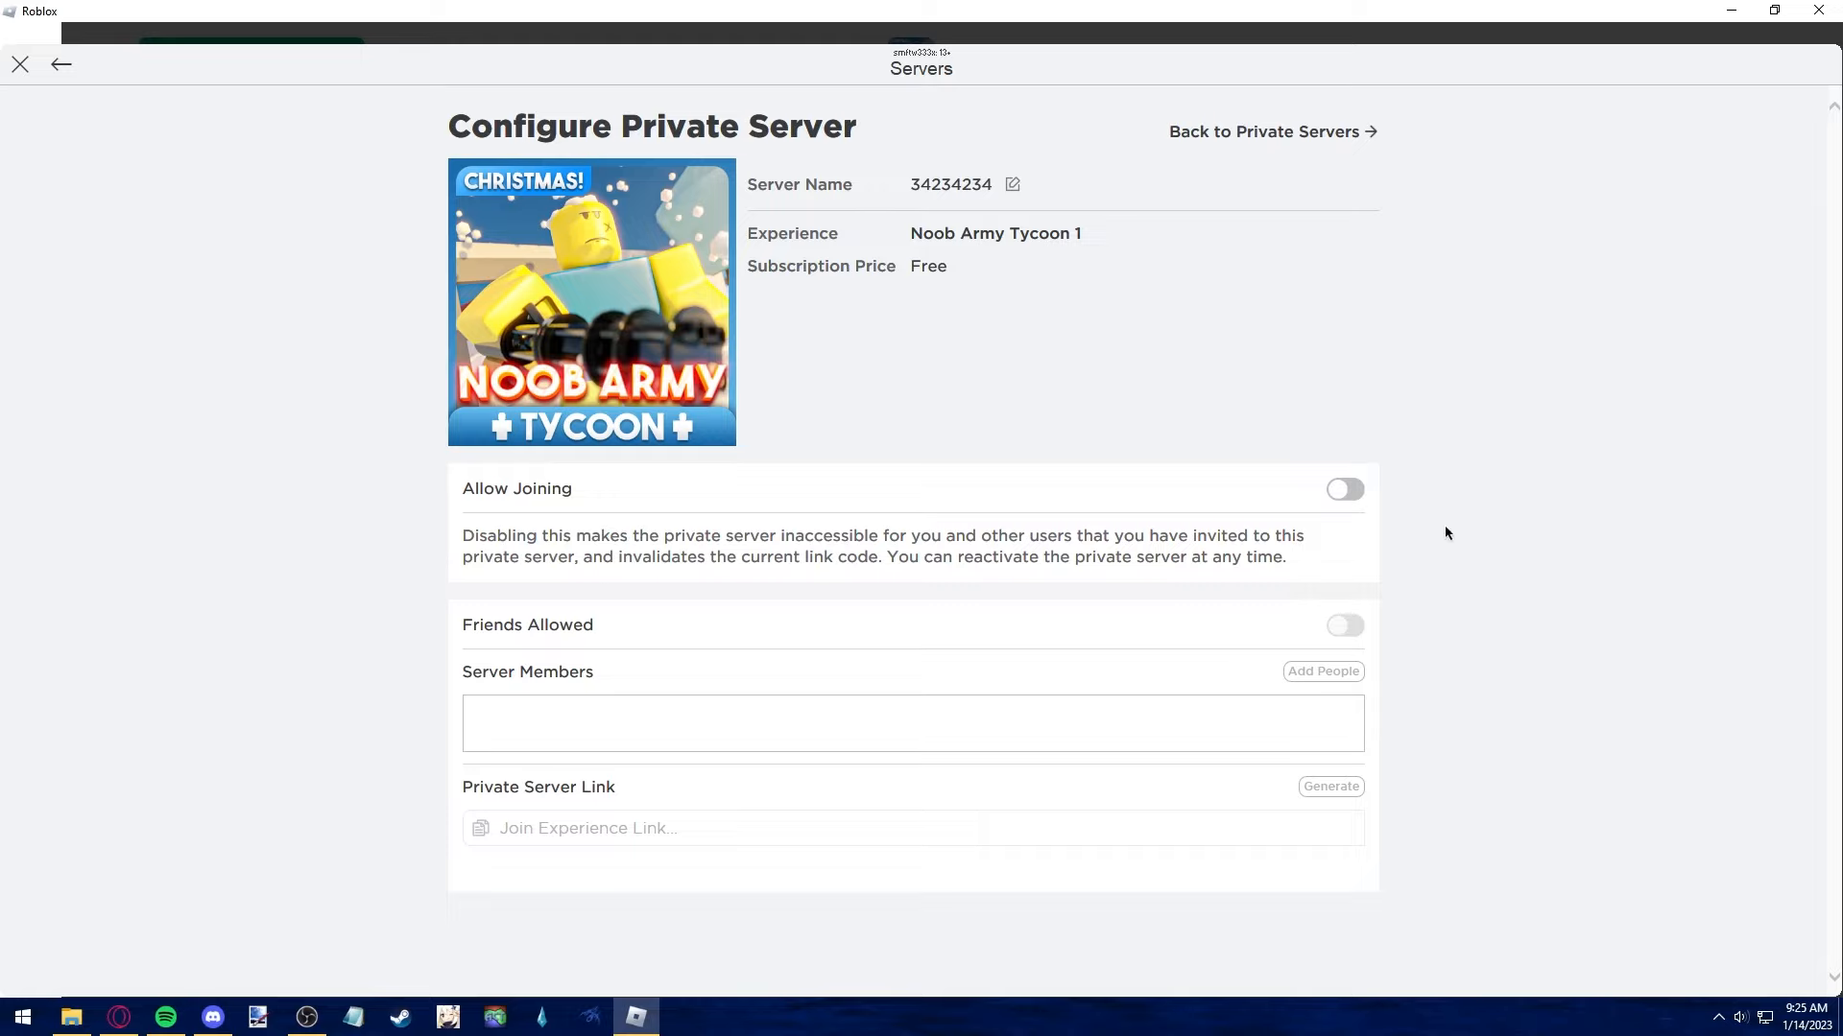
{"action": "mouse_move", "coordinate": [794, 606]}
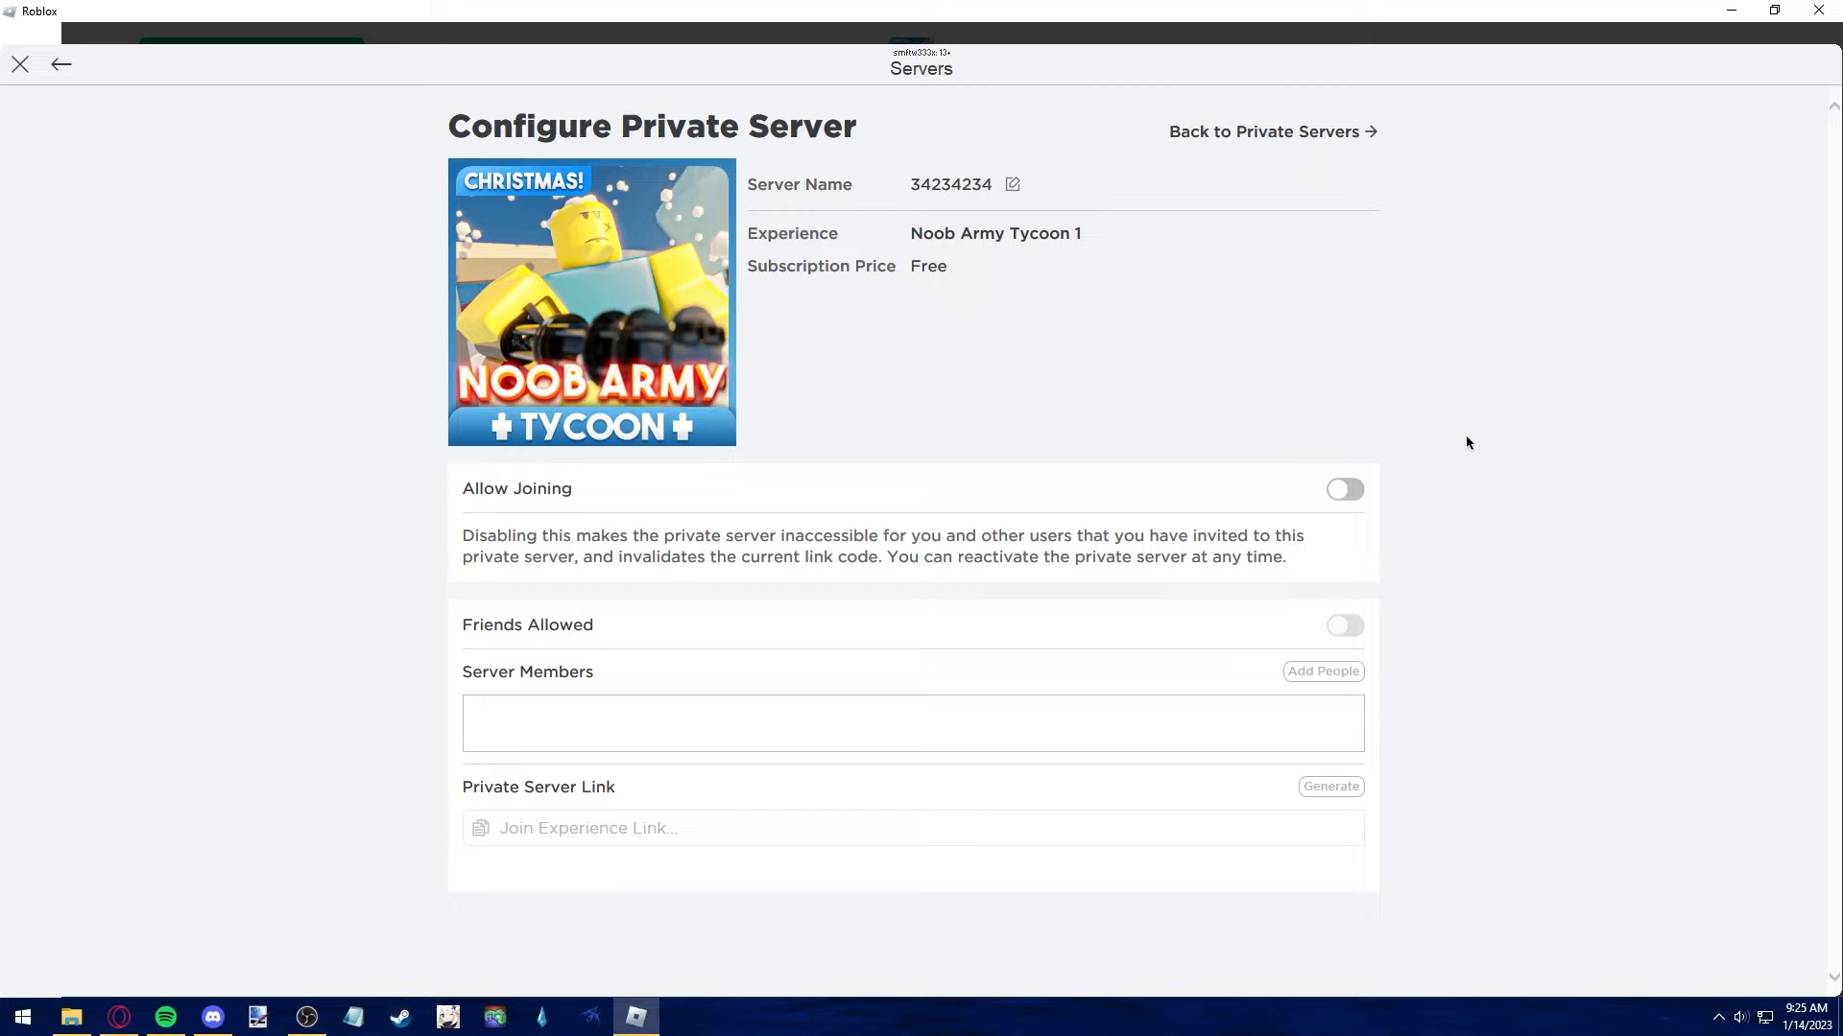
{"action": "mouse_move", "coordinate": [938, 490]}
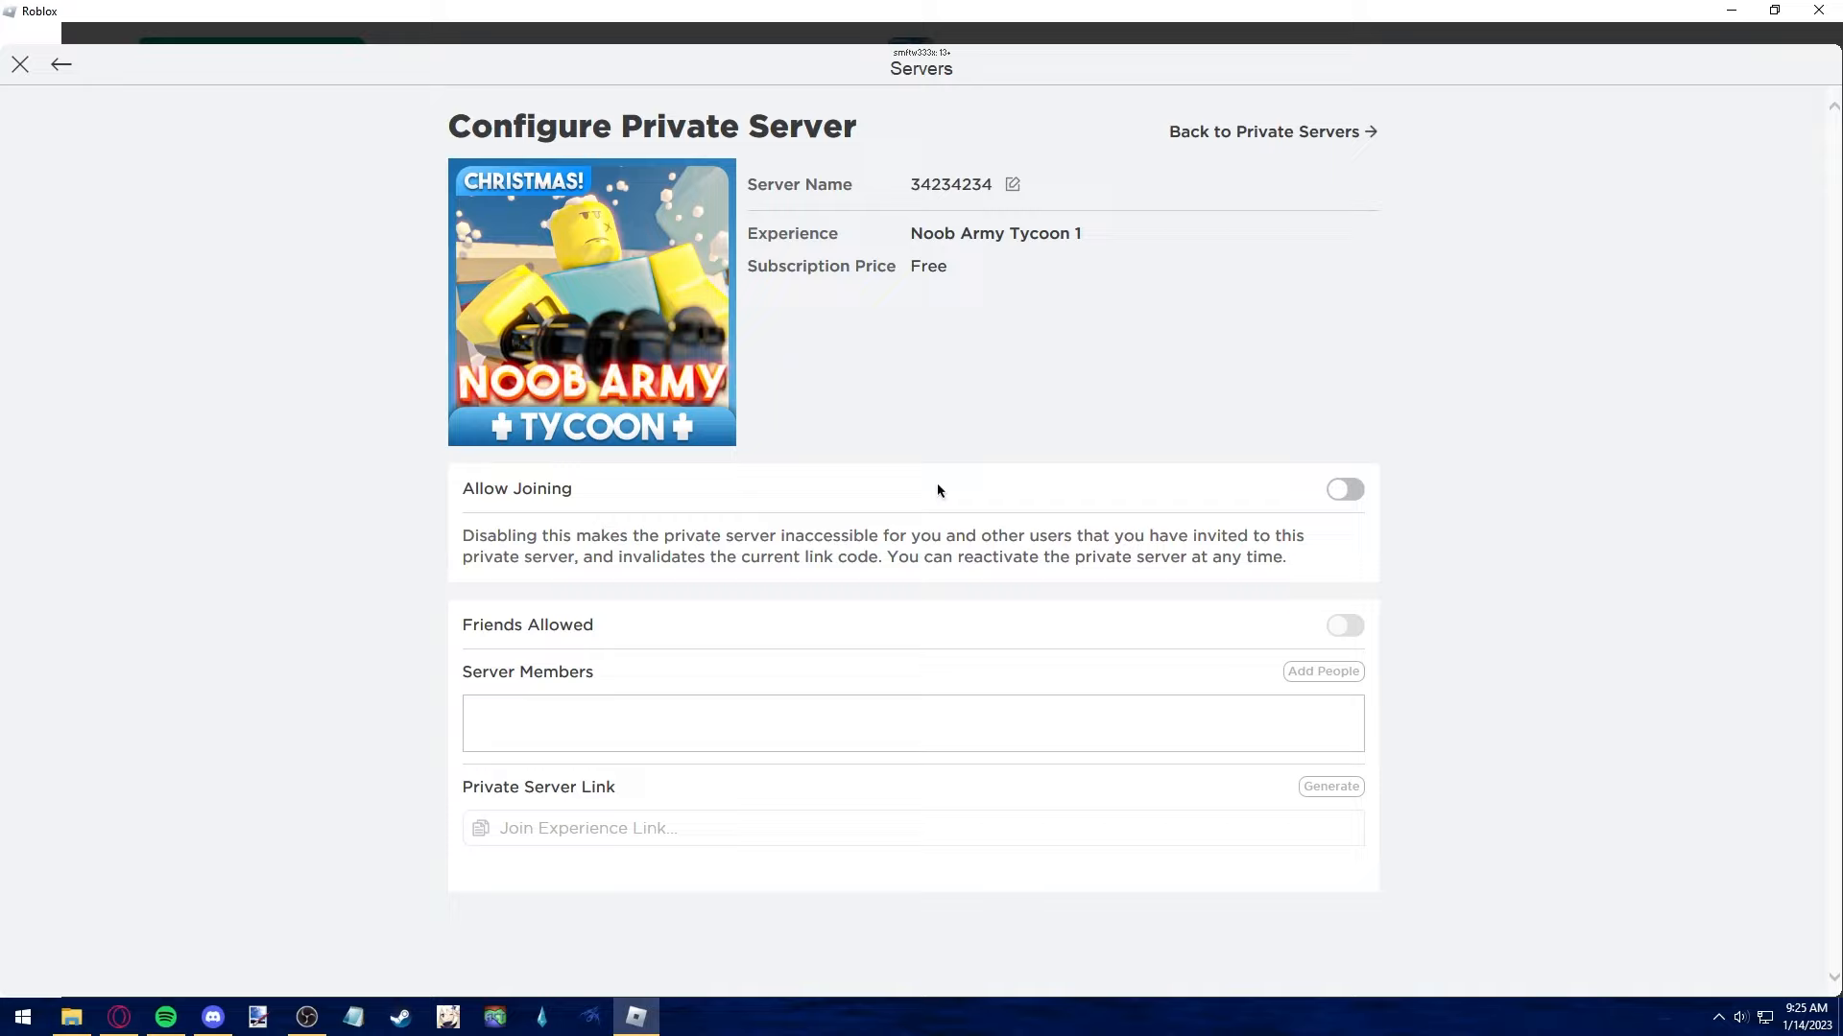